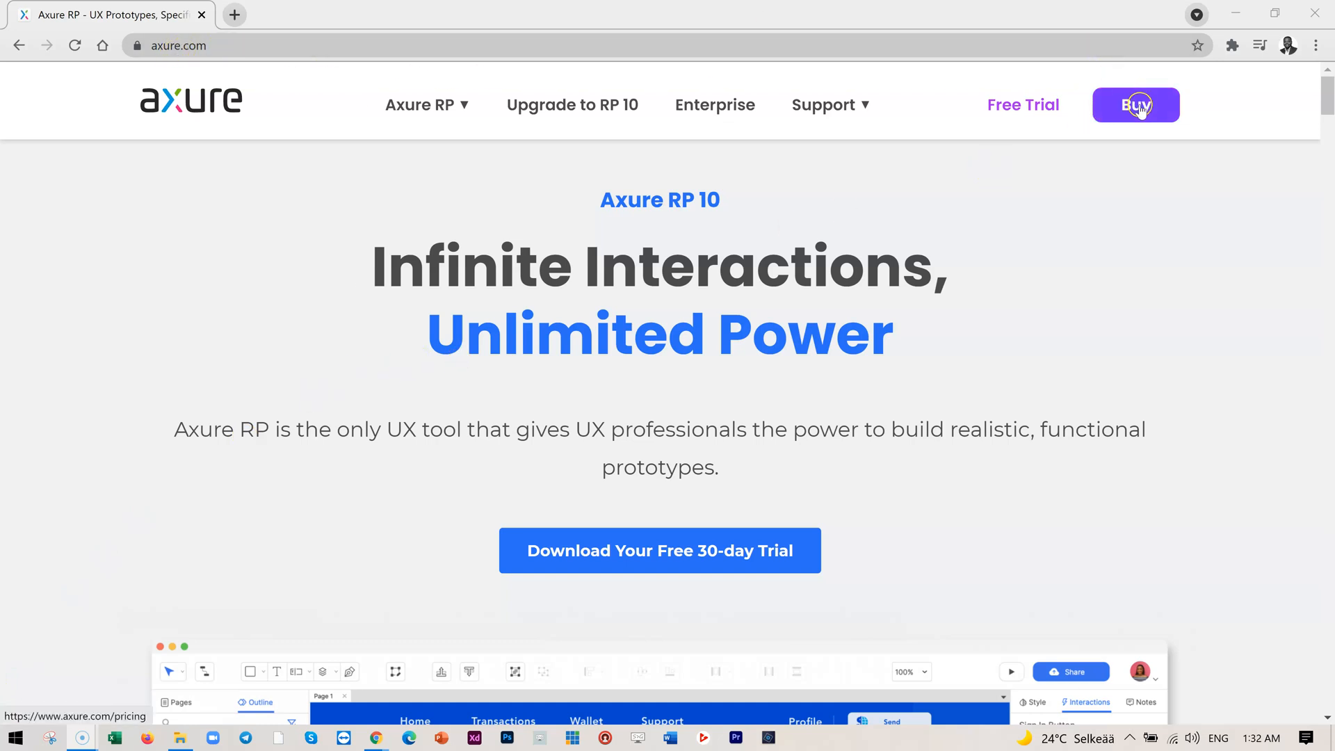
From the pricing page's Supporting the Future section, bring up the Request a Free Education License dialog.
{"action": "left_click", "coordinate": [1135, 105]}
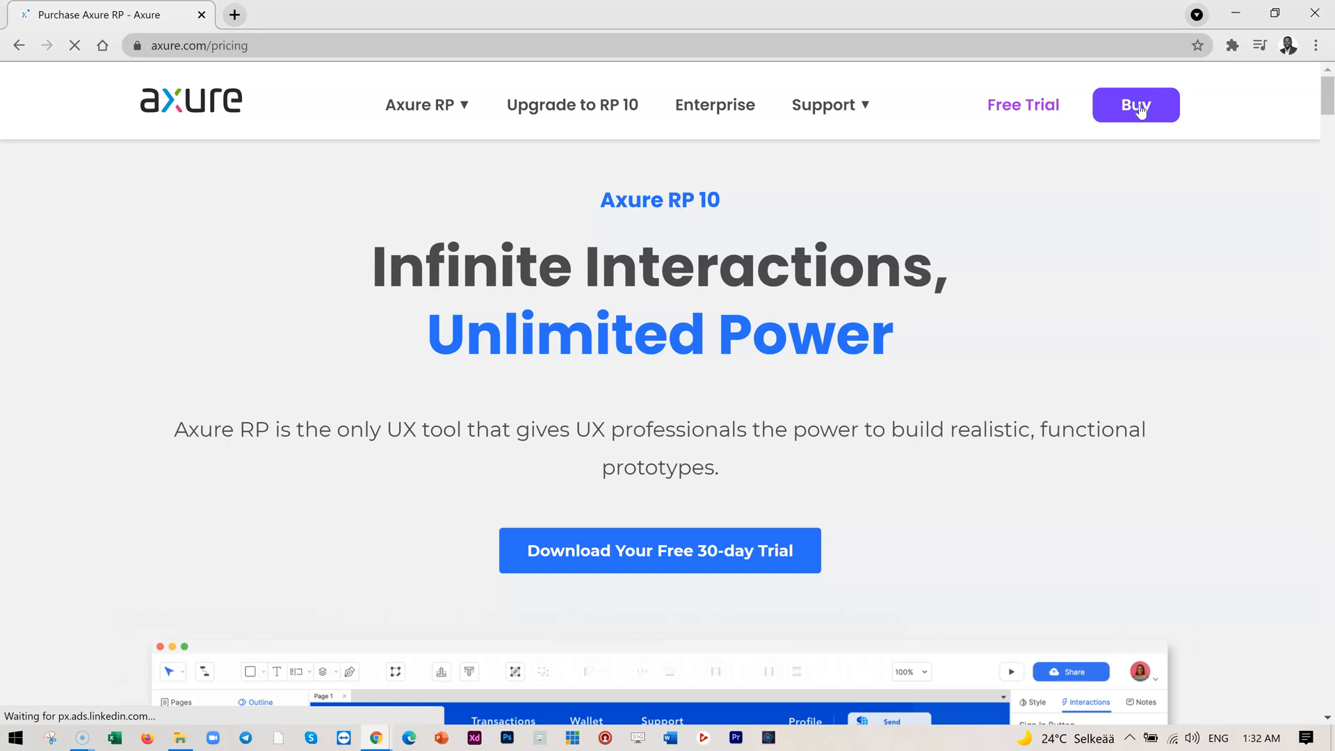
{"action": "left_click", "coordinate": [1135, 104]}
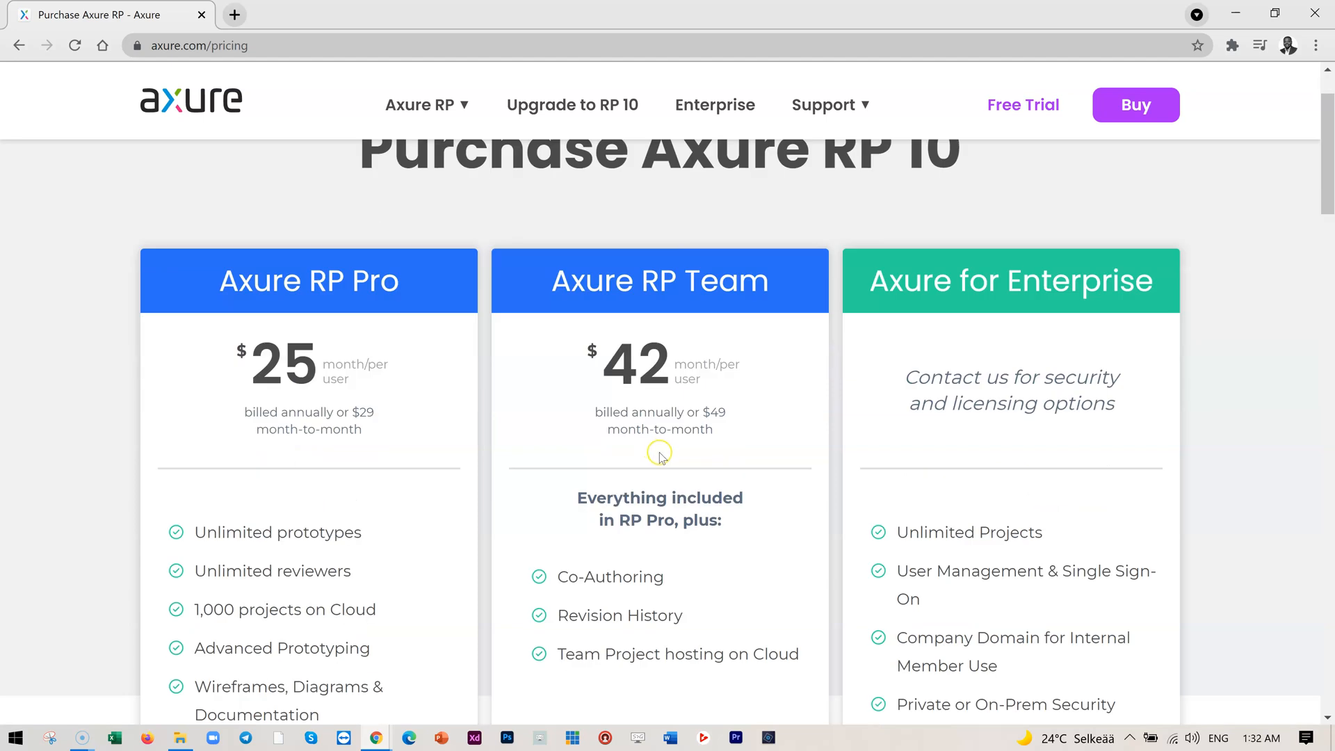
{"action": "scroll", "scroll_direction": "down", "scroll_amount": 3}
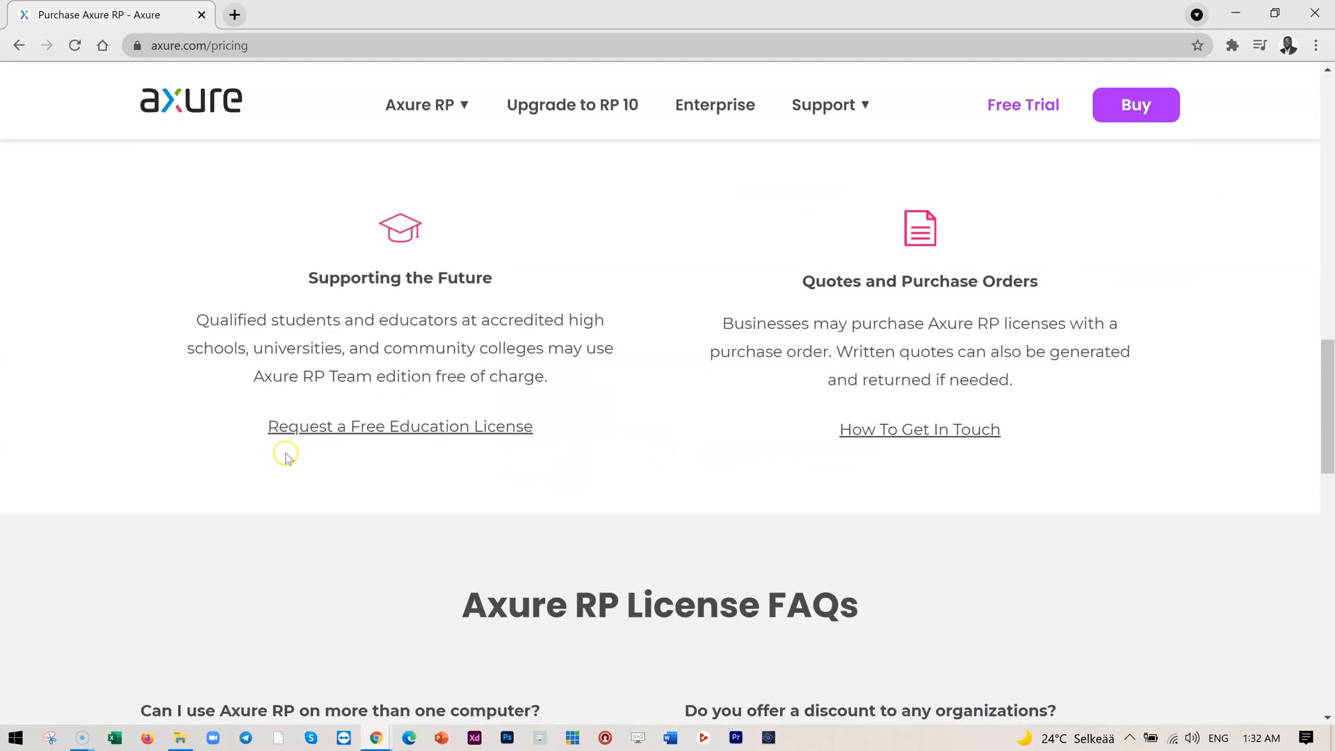
{"action": "mouse_move", "coordinate": [449, 426]}
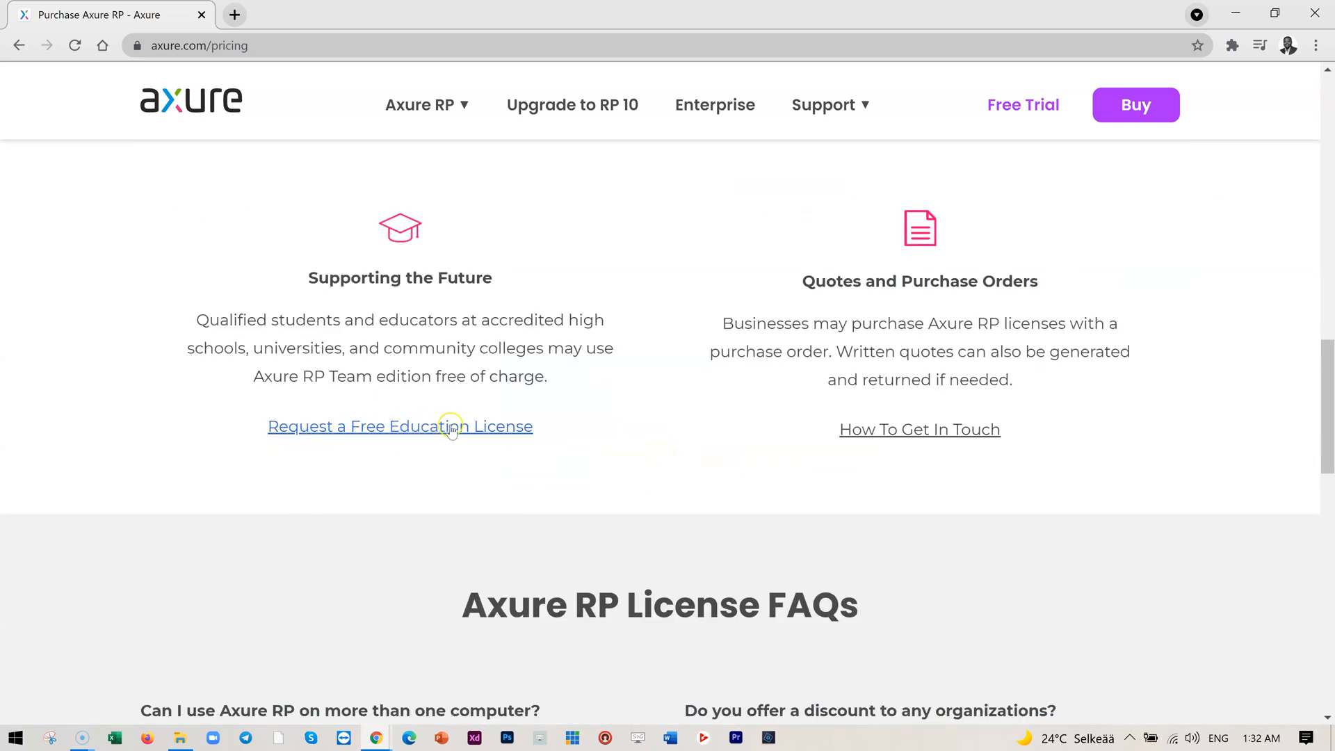
{"action": "left_click", "coordinate": [400, 426]}
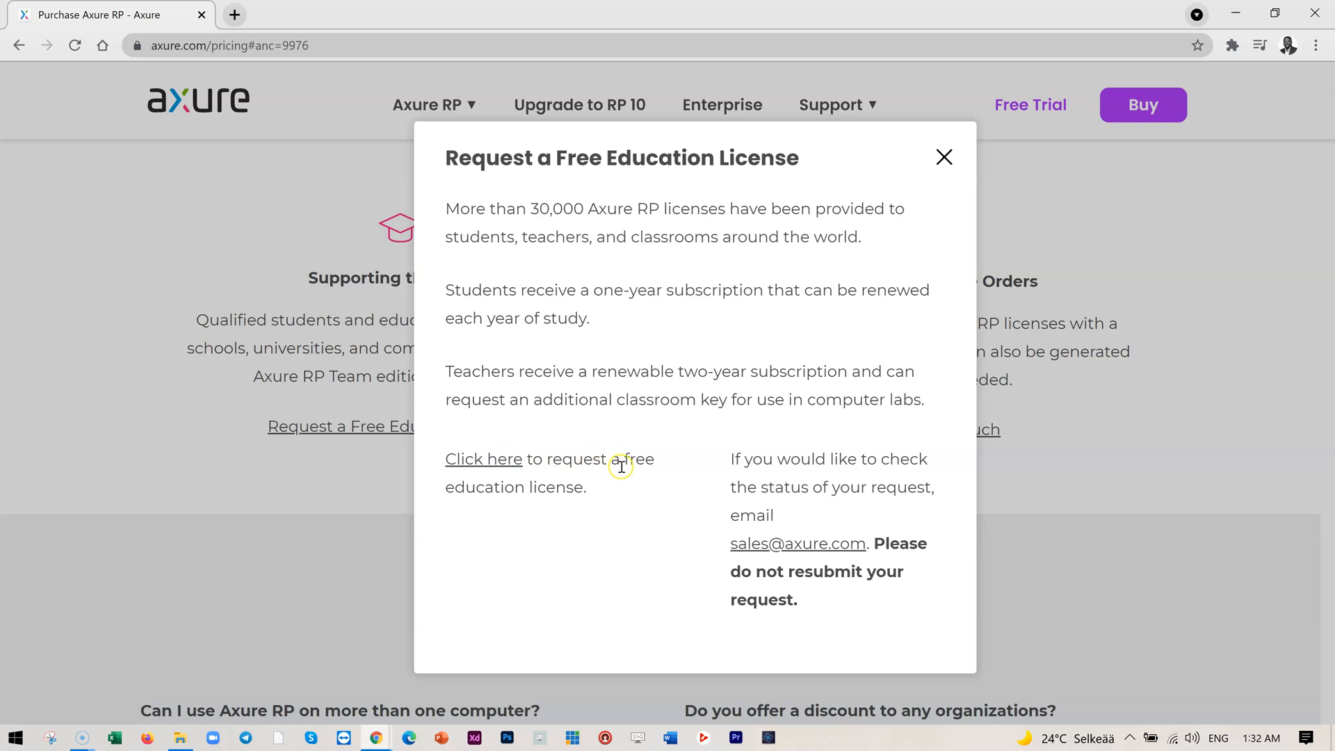
{"action": "mouse_move", "coordinate": [483, 459]}
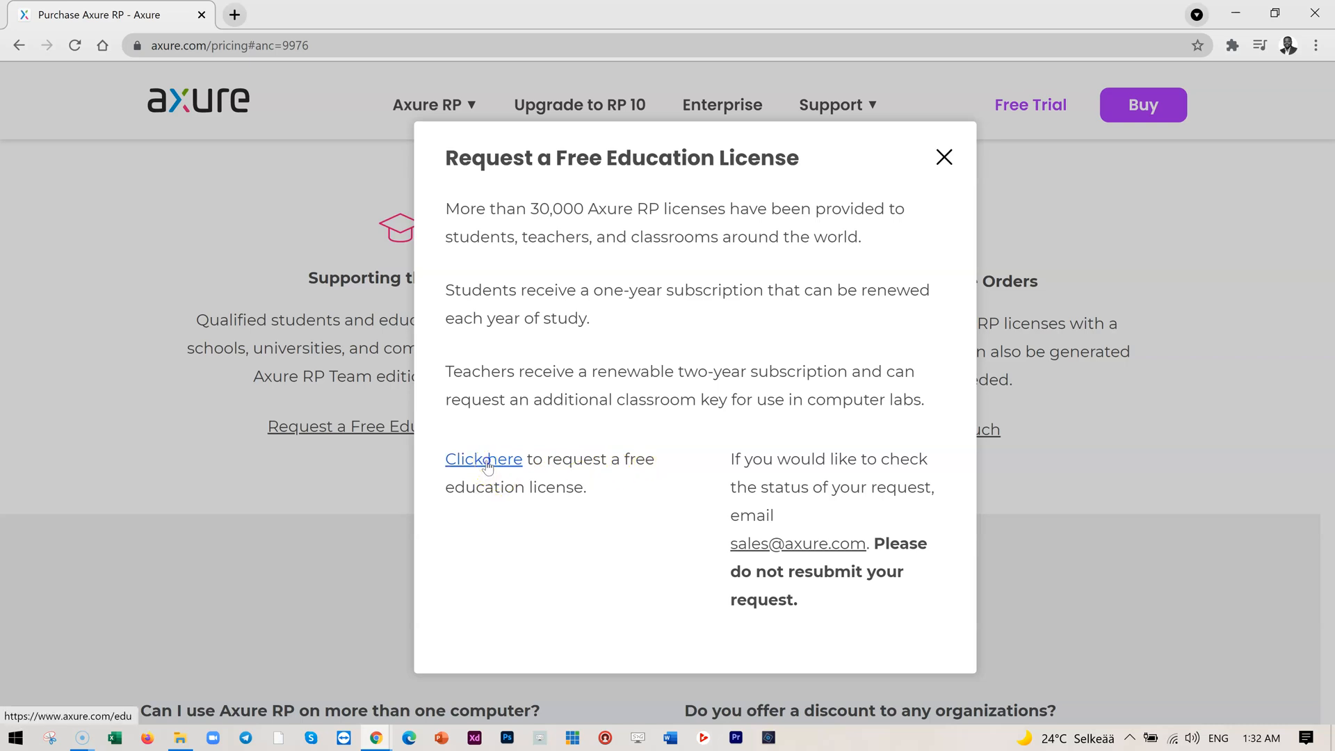
Read through the For Students license request form and eligibility text on axure.com/edu without filling it in.
{"action": "left_click", "coordinate": [483, 459]}
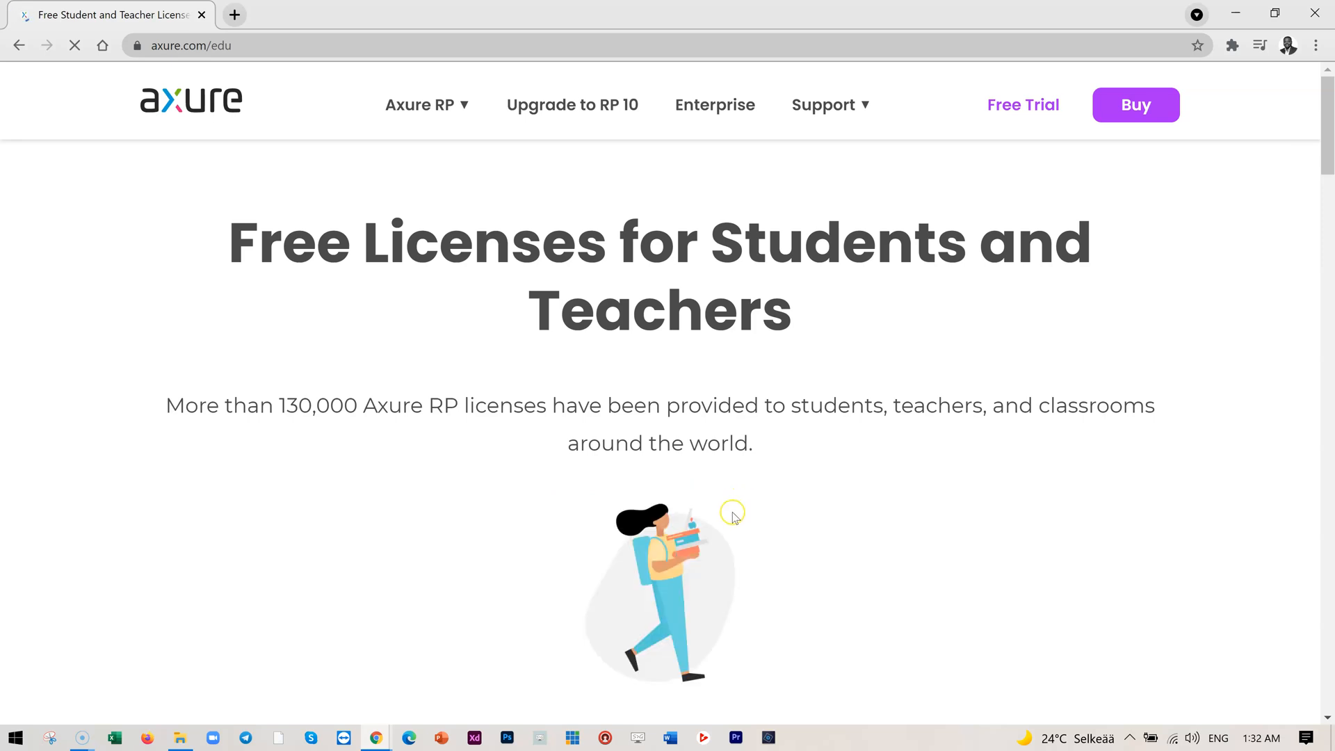
{"action": "scroll", "scroll_direction": "down", "scroll_amount": 3}
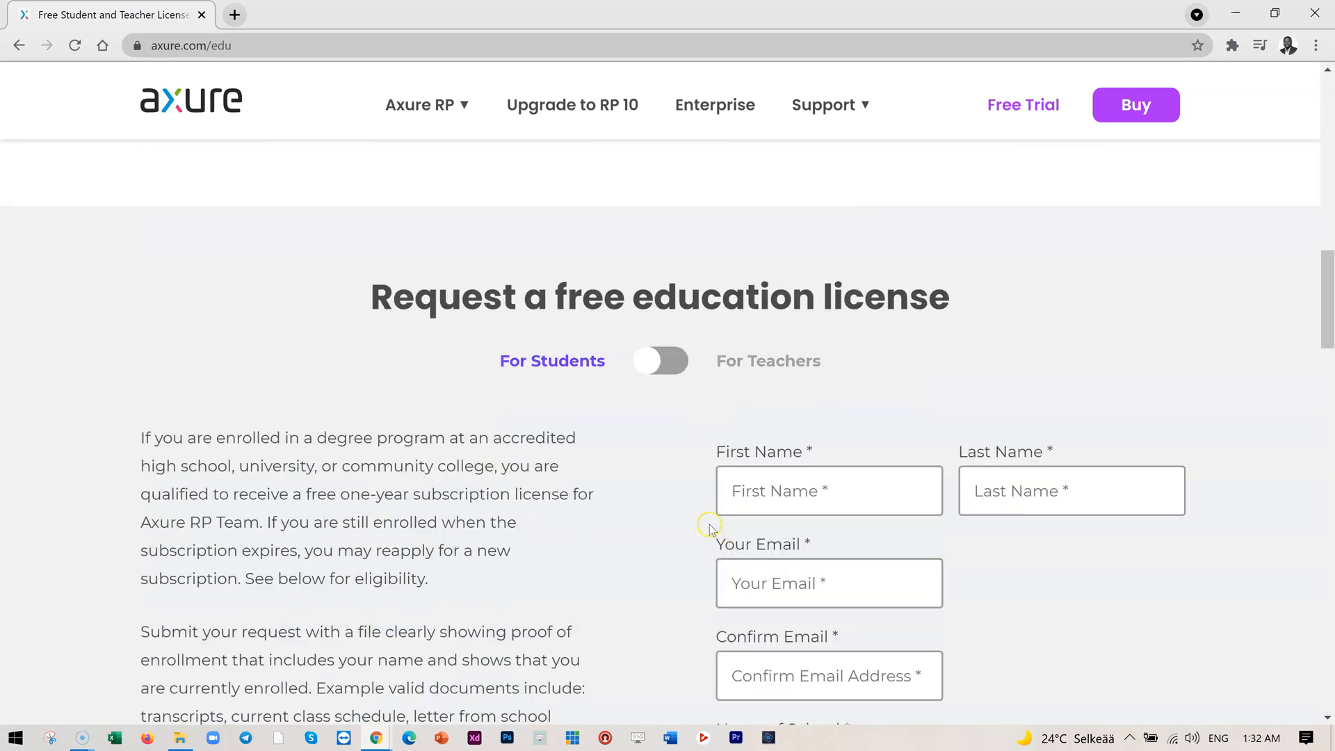
{"action": "scroll", "scroll_direction": "down", "scroll_amount": 3}
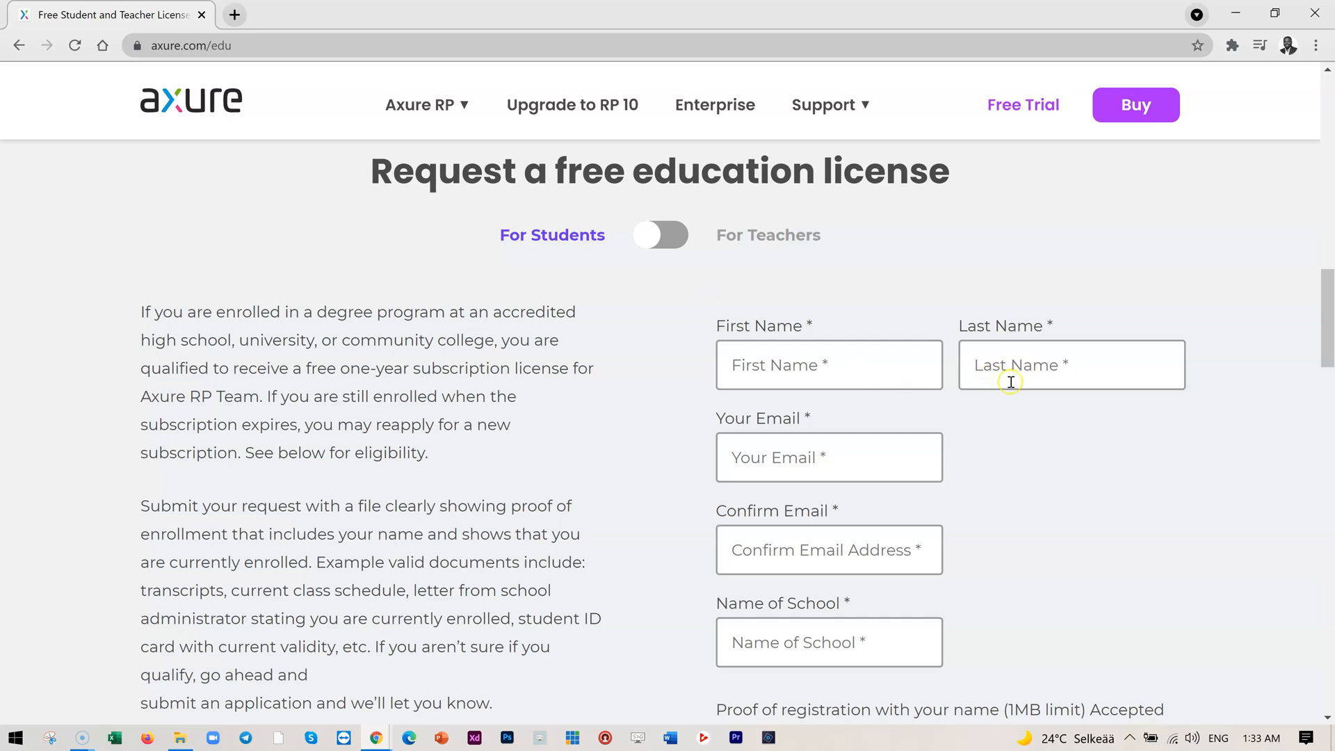
{"action": "scroll", "scroll_direction": "down", "scroll_amount": 3}
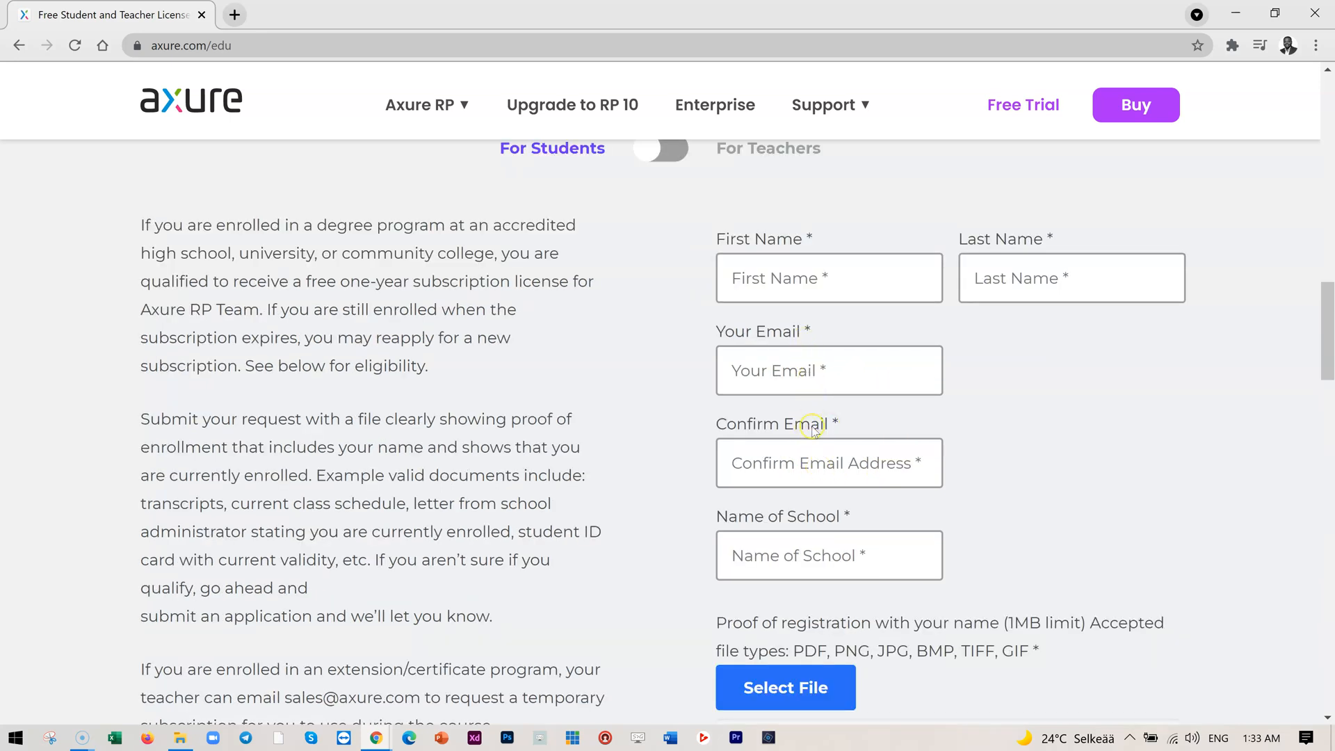
{"action": "scroll", "scroll_direction": "down", "scroll_amount": 3}
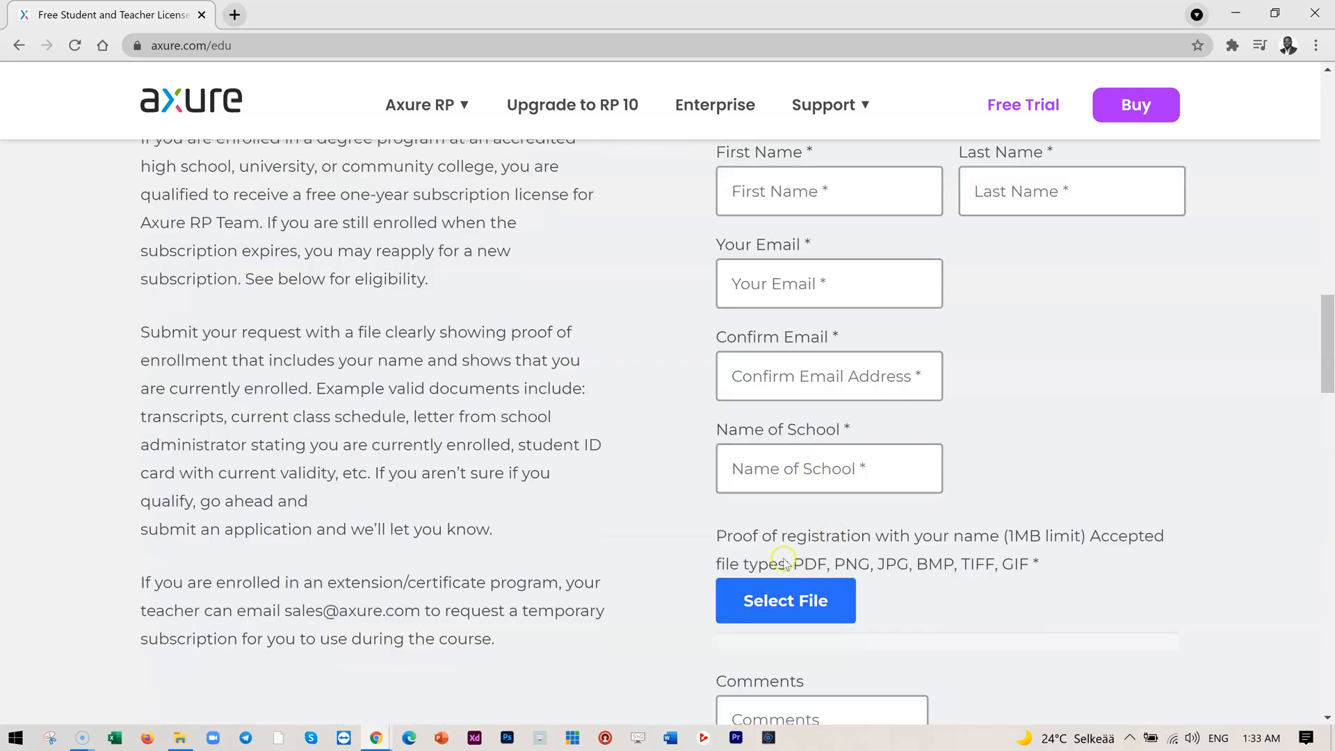
{"action": "scroll", "scroll_direction": "down", "scroll_amount": 3}
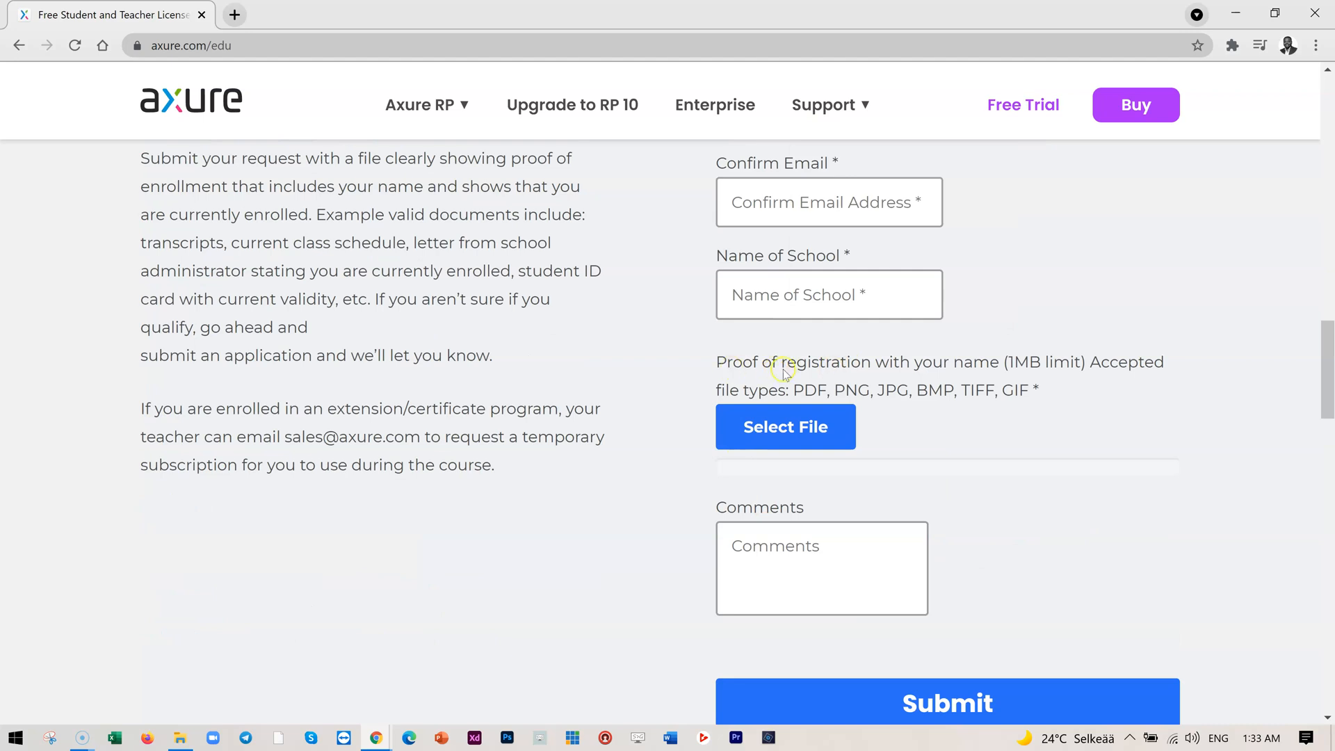
{"action": "mouse_move", "coordinate": [765, 377]}
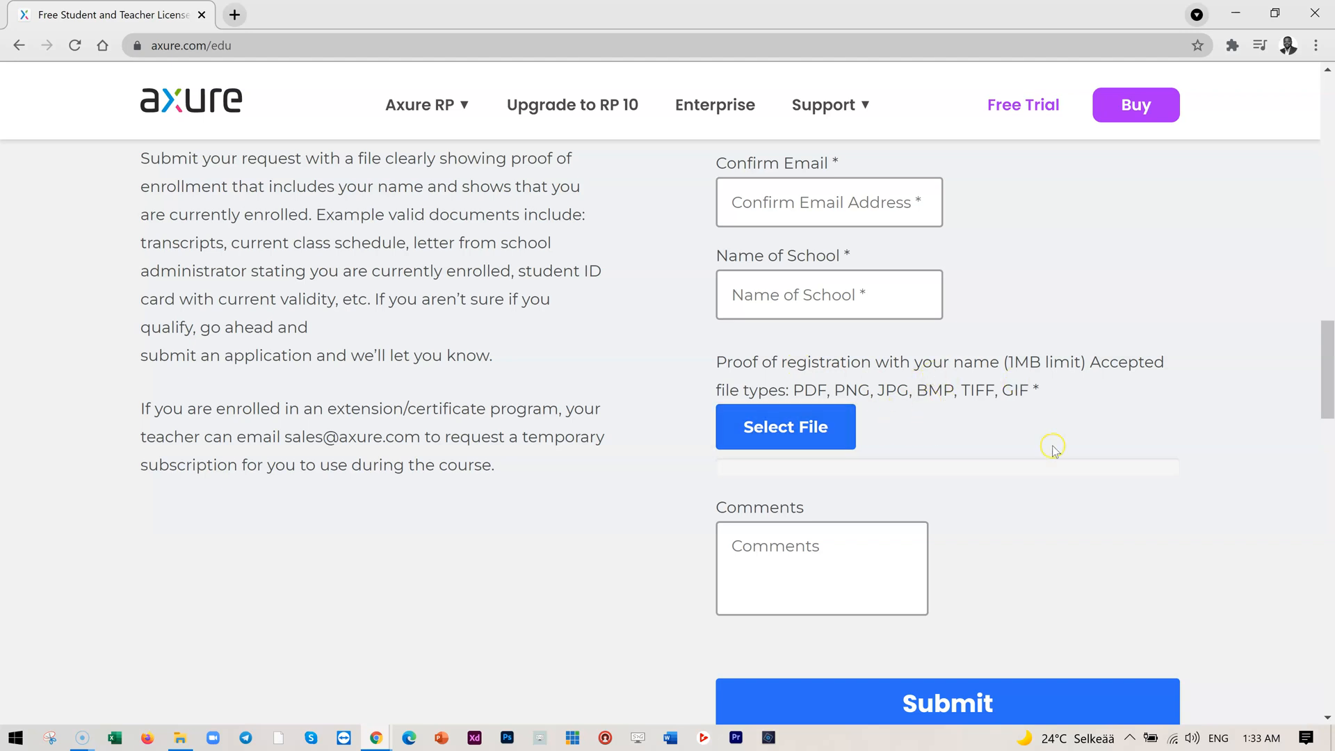
{"action": "mouse_move", "coordinate": [1053, 401]}
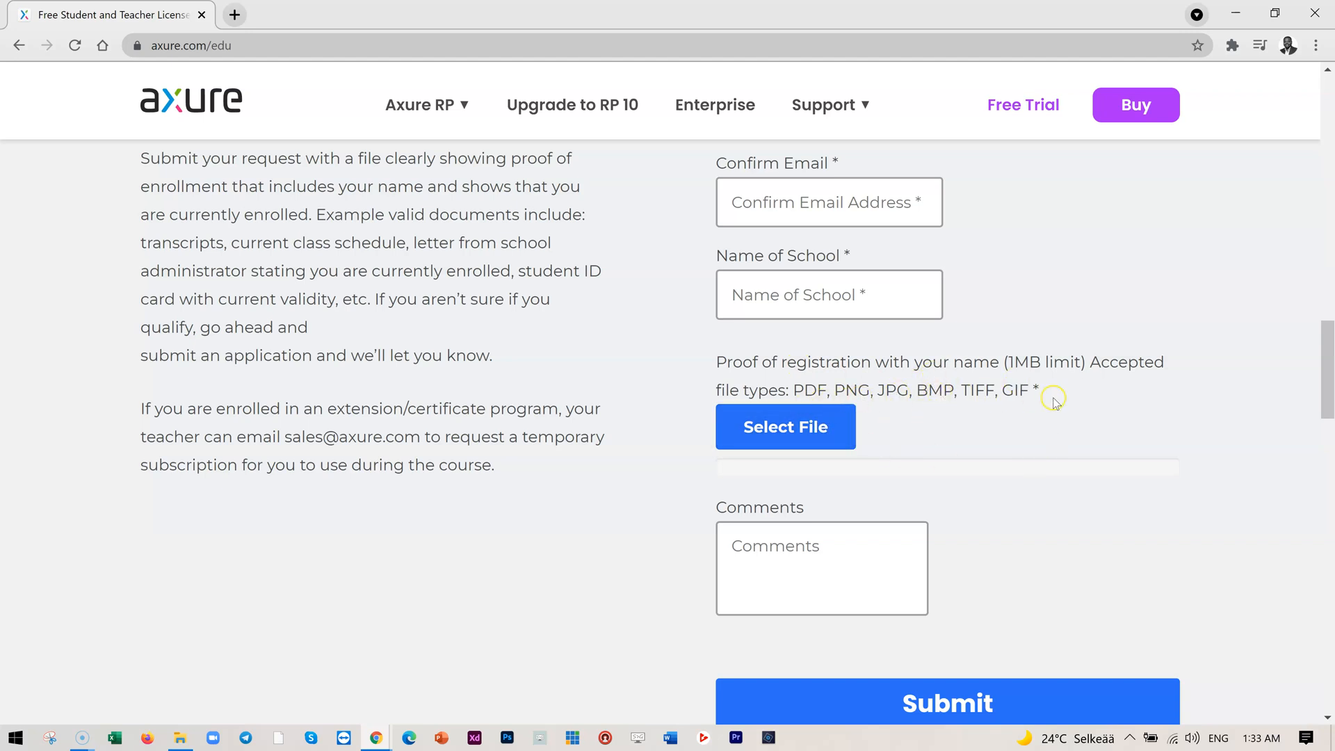
{"action": "mouse_move", "coordinate": [784, 427]}
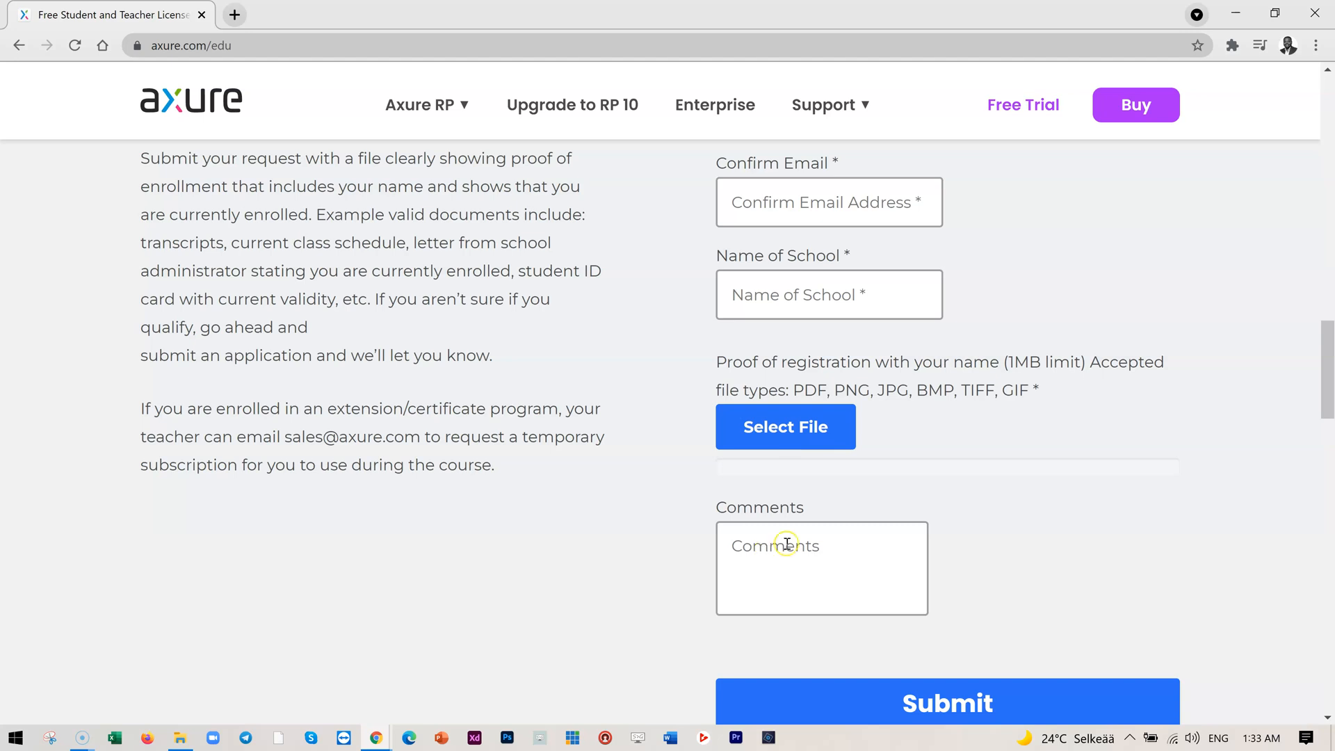
{"action": "mouse_move", "coordinate": [831, 555]}
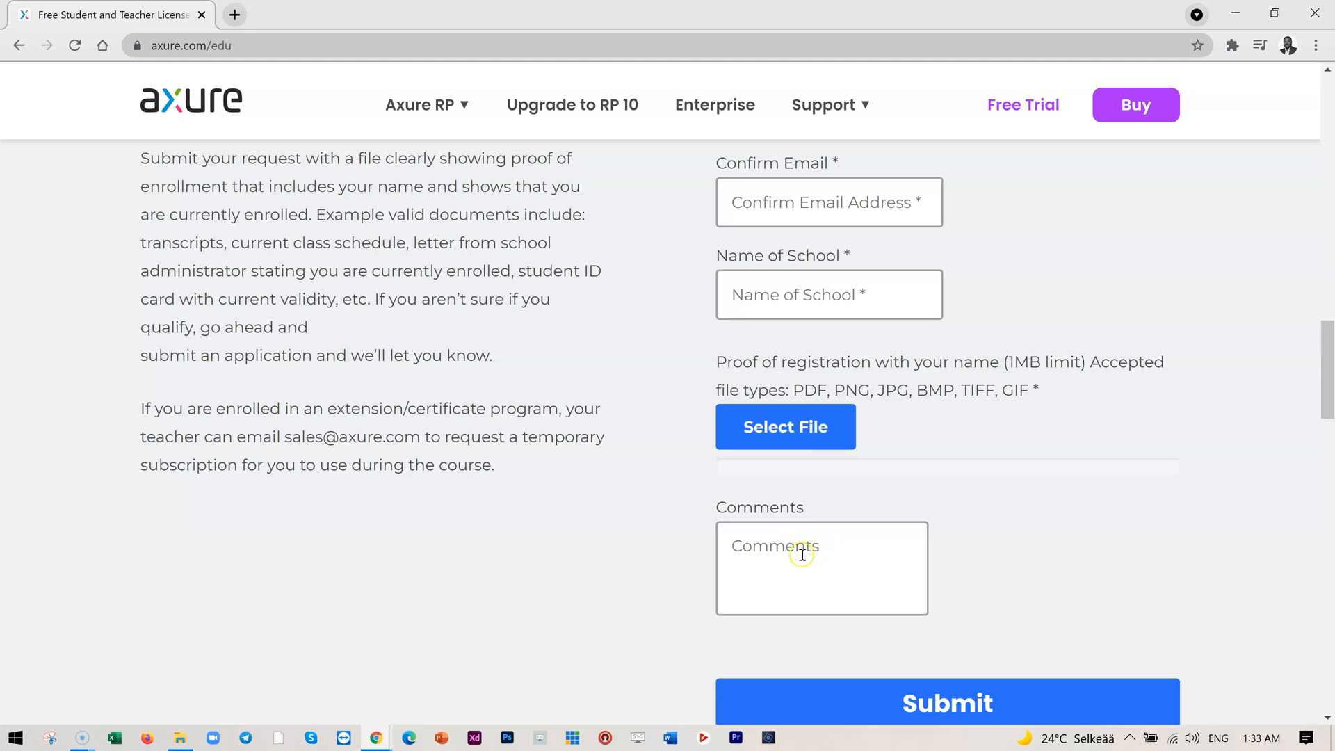
{"action": "scroll", "scroll_direction": "down", "scroll_amount": 3}
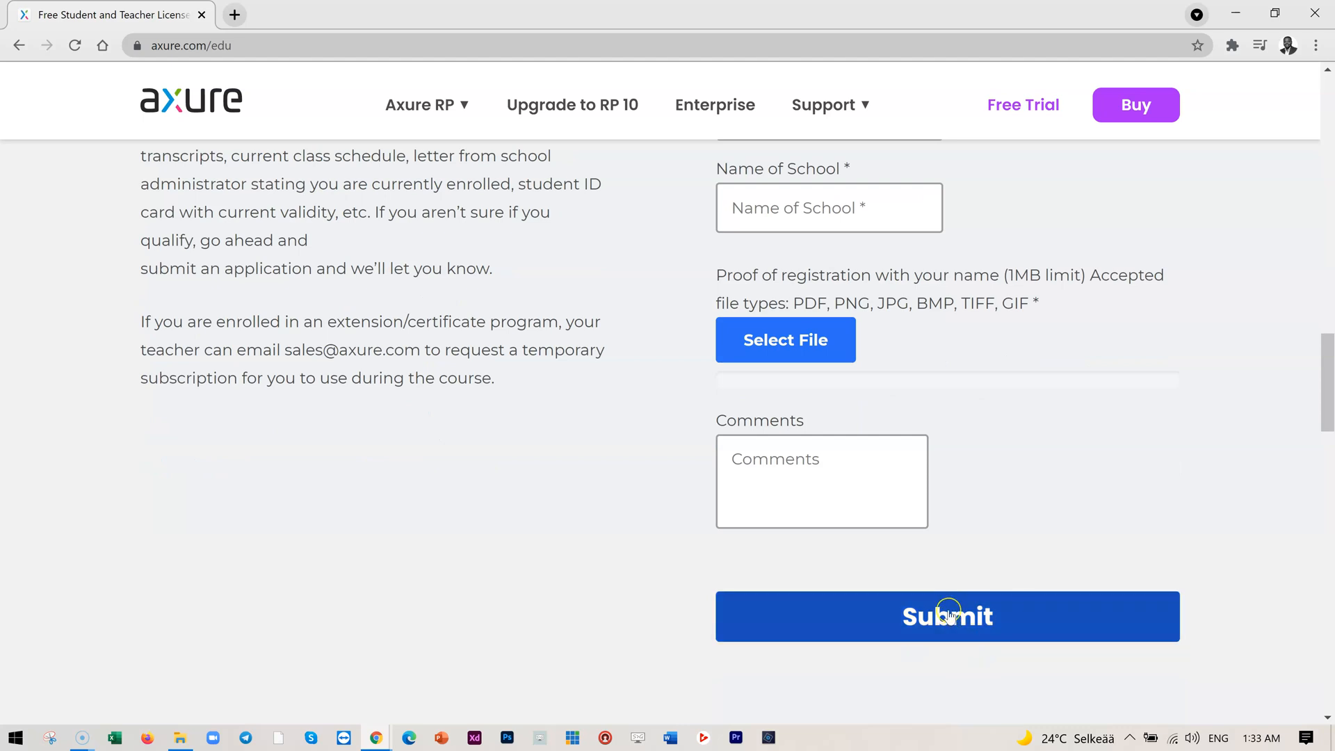
{"action": "mouse_move", "coordinate": [513, 522]}
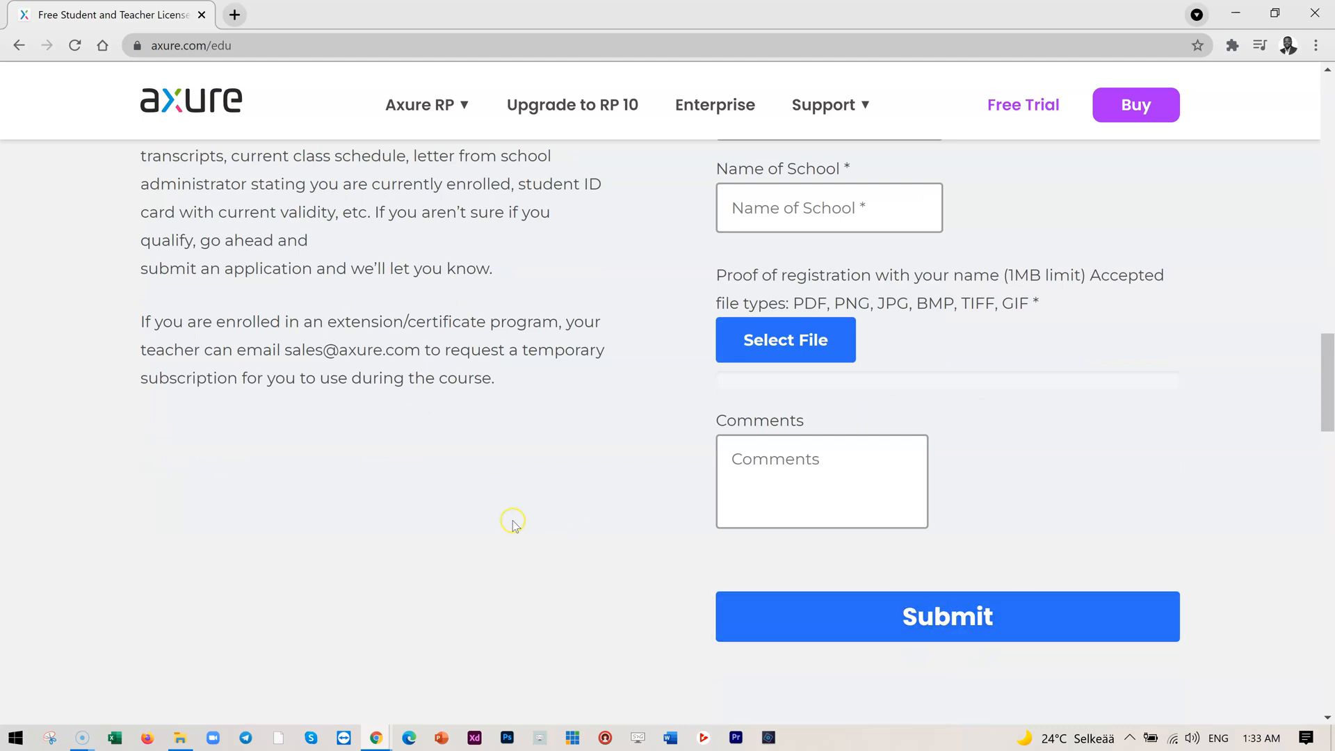
{"action": "scroll", "scroll_direction": "up", "scroll_amount": 3}
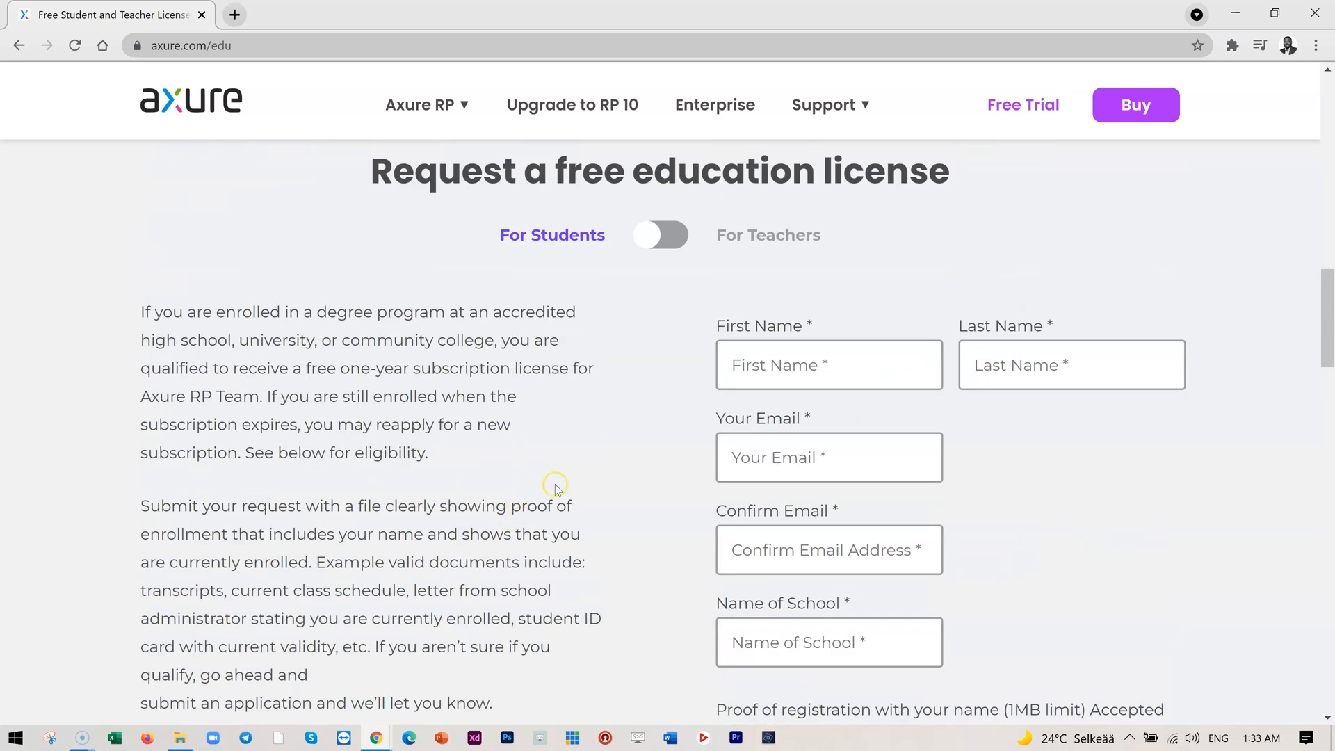
{"action": "mouse_move", "coordinate": [328, 388]}
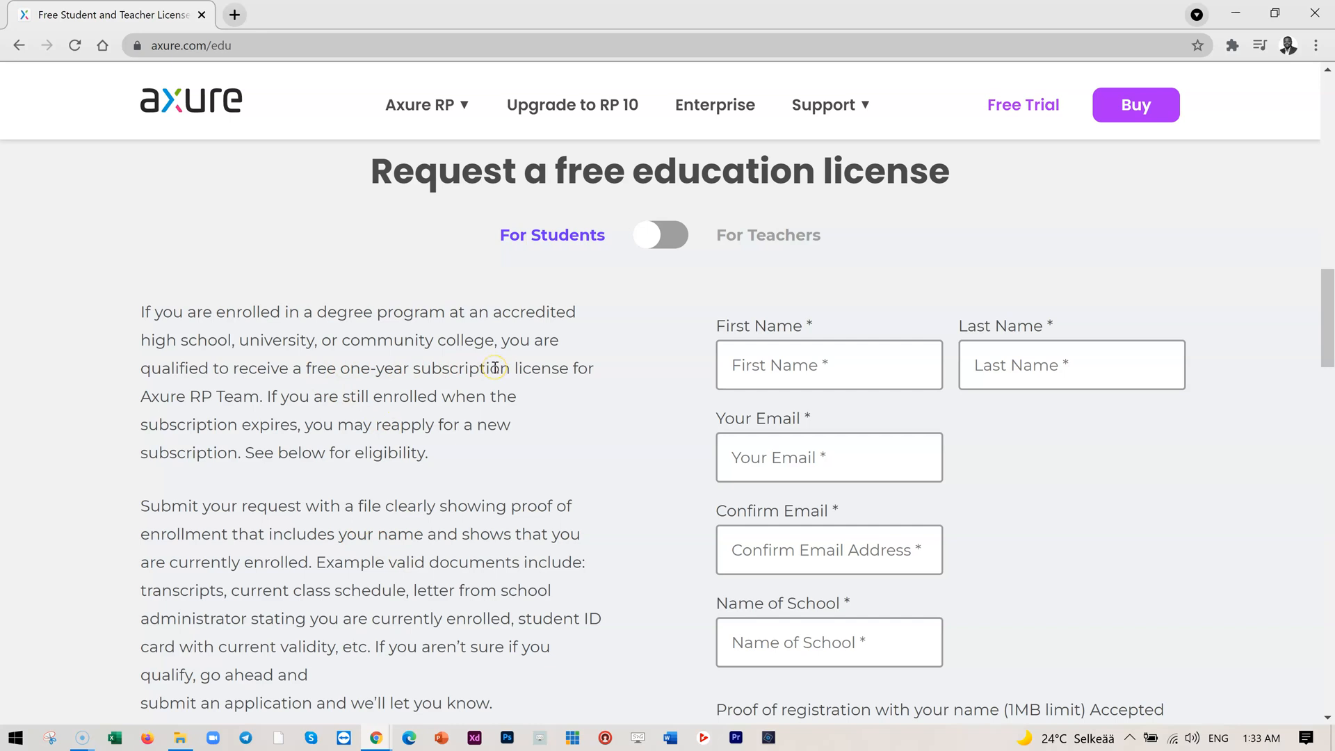
{"action": "mouse_move", "coordinate": [563, 413]}
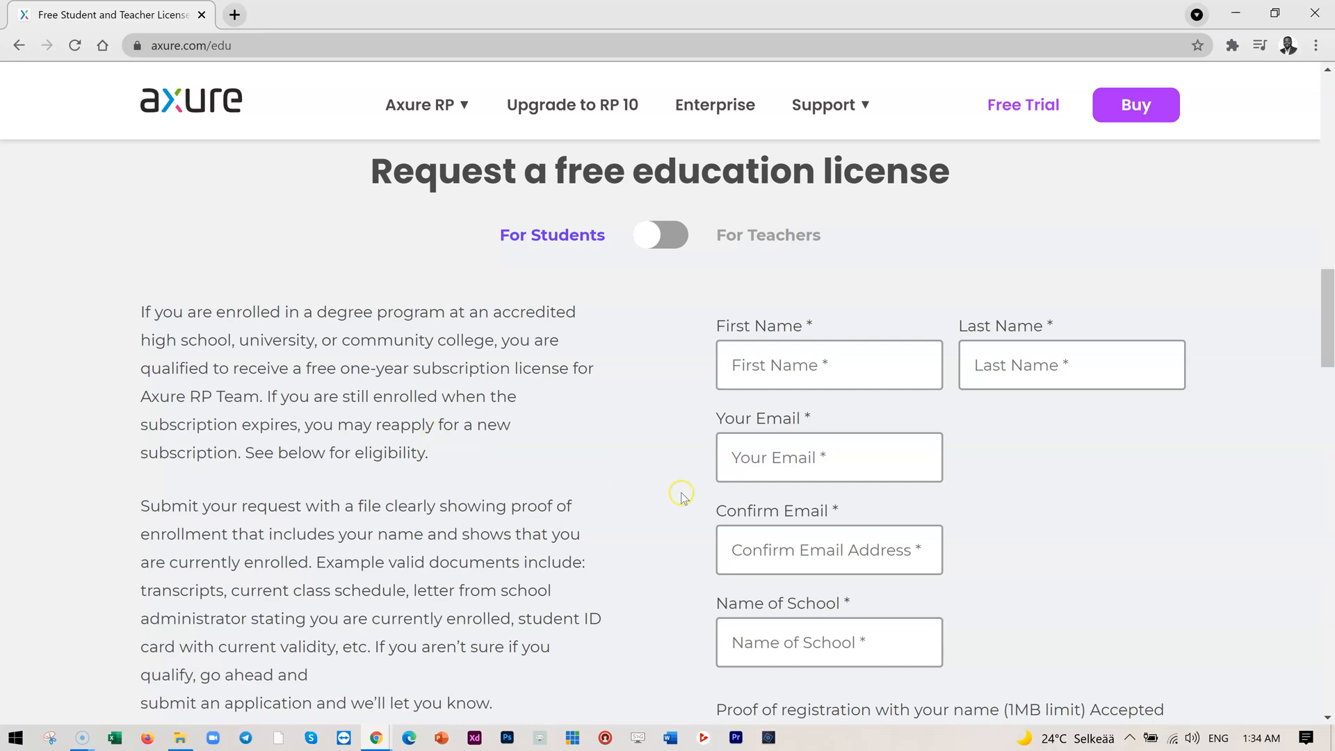
{"action": "mouse_move", "coordinate": [634, 431]}
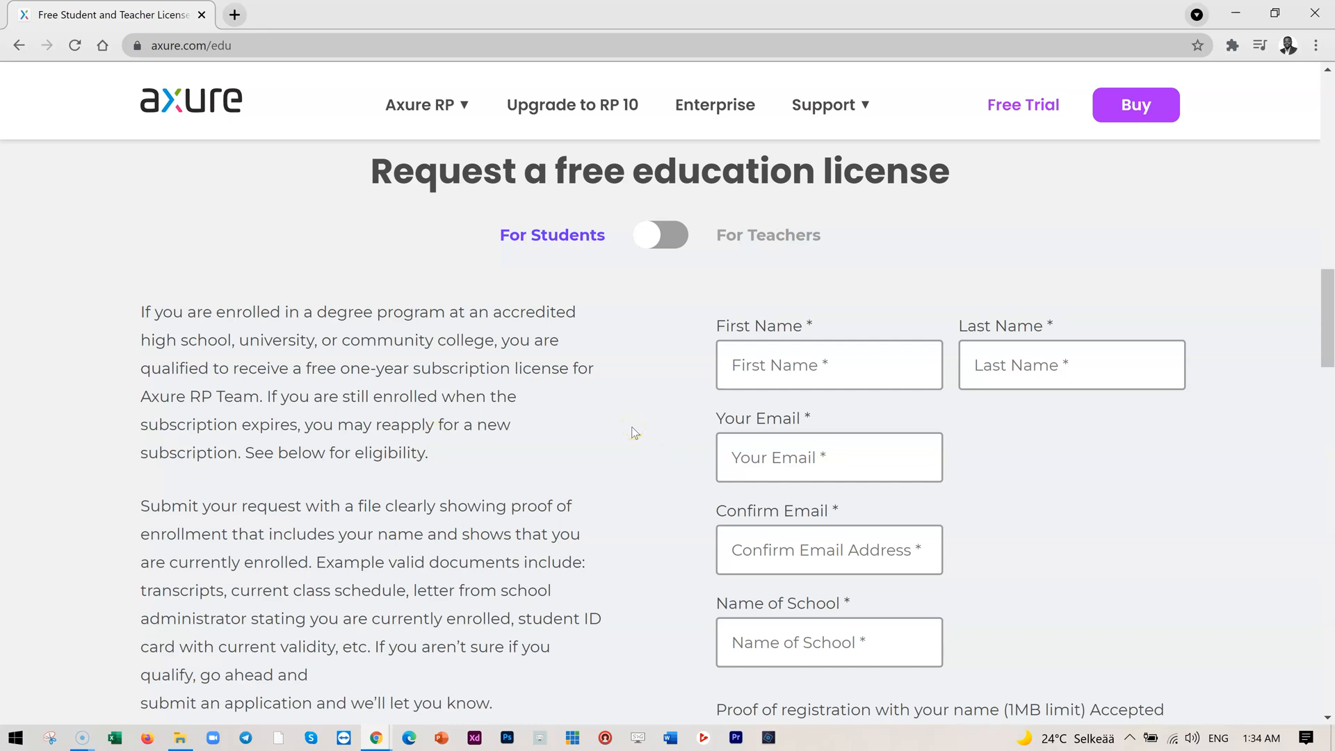
{"action": "mouse_move", "coordinate": [490, 430]}
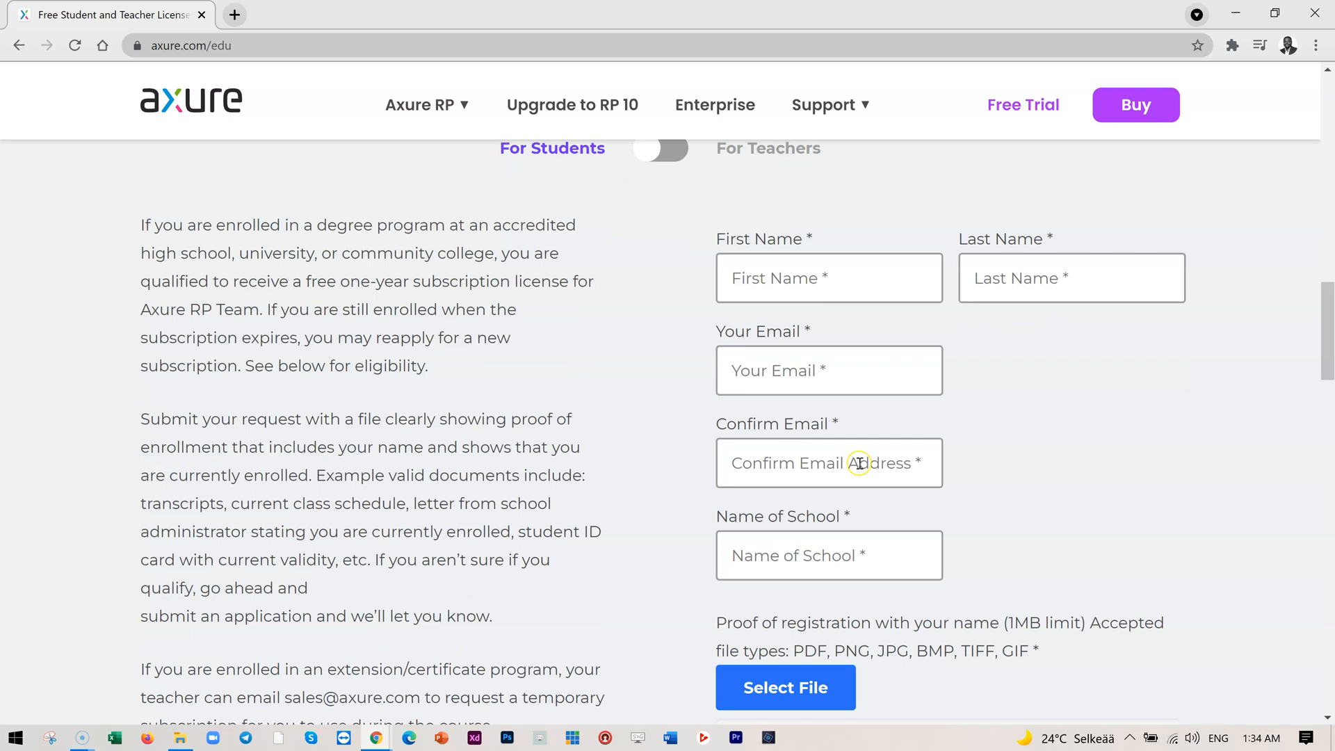
{"action": "scroll", "scroll_direction": "down", "scroll_amount": 3}
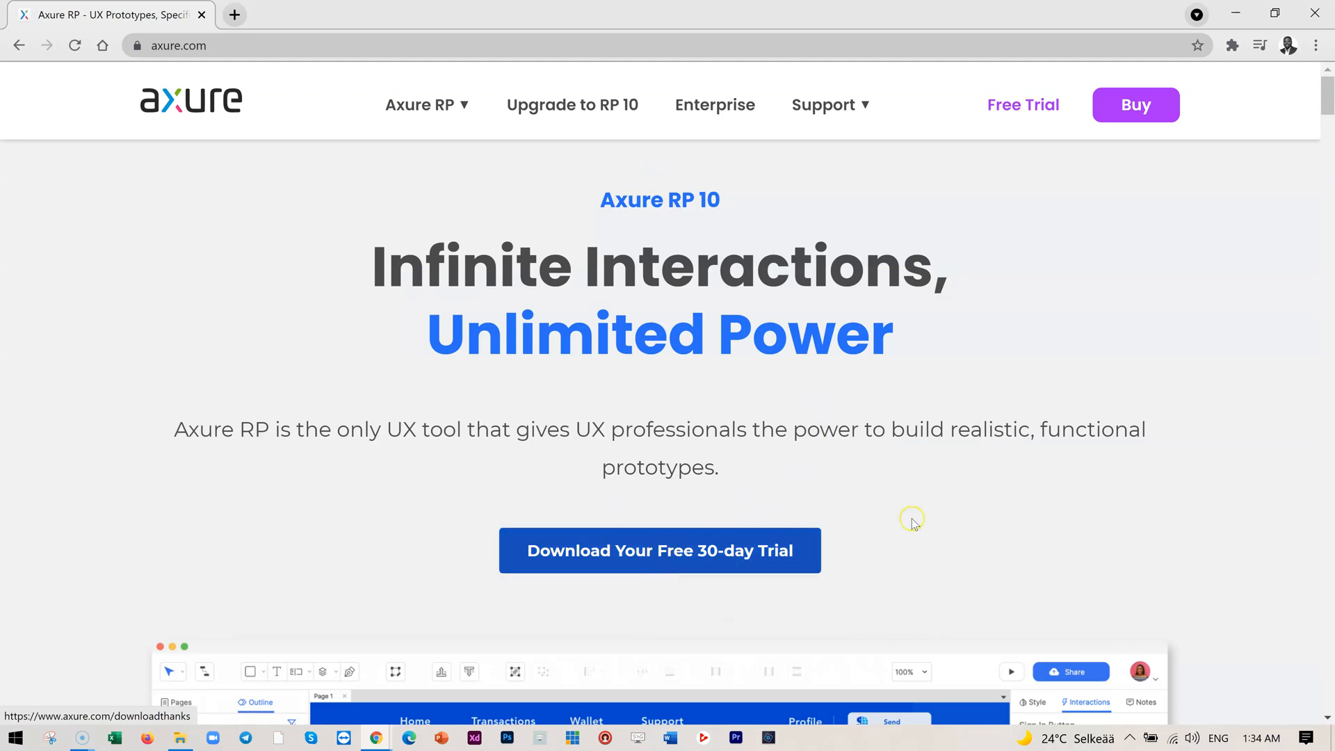
Start the free 30-day trial download of Axure RP 10 from the home page.
{"action": "scroll", "scroll_direction": "down", "scroll_amount": 3}
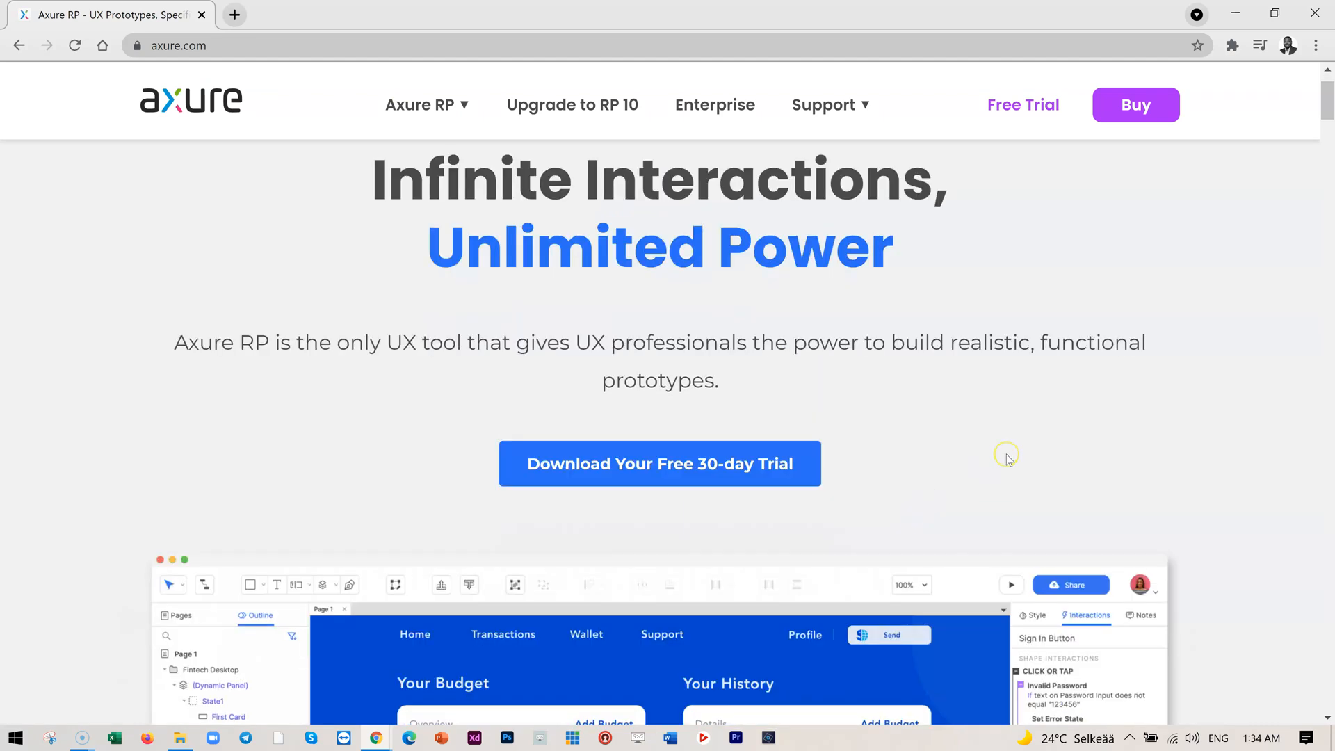
{"action": "mouse_move", "coordinate": [614, 438]}
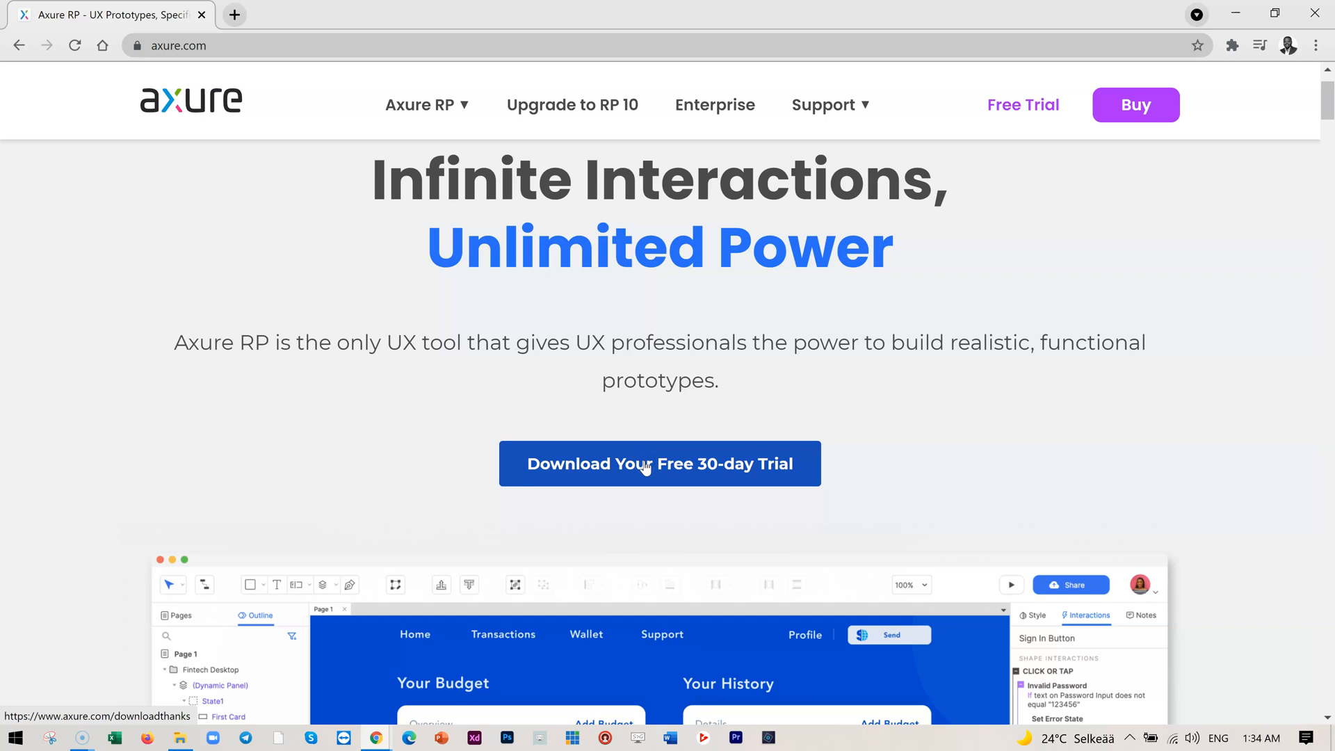
{"action": "left_click", "coordinate": [763, 463]}
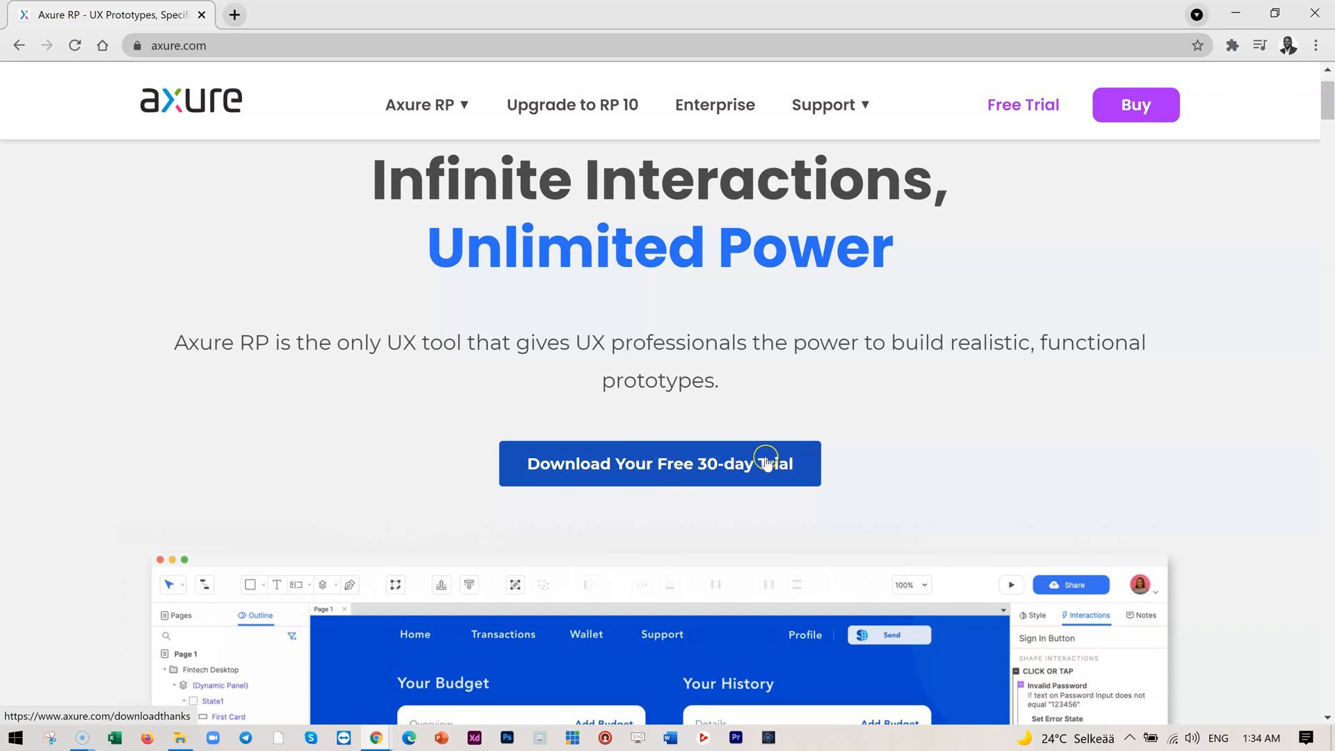
{"action": "left_click", "coordinate": [659, 463]}
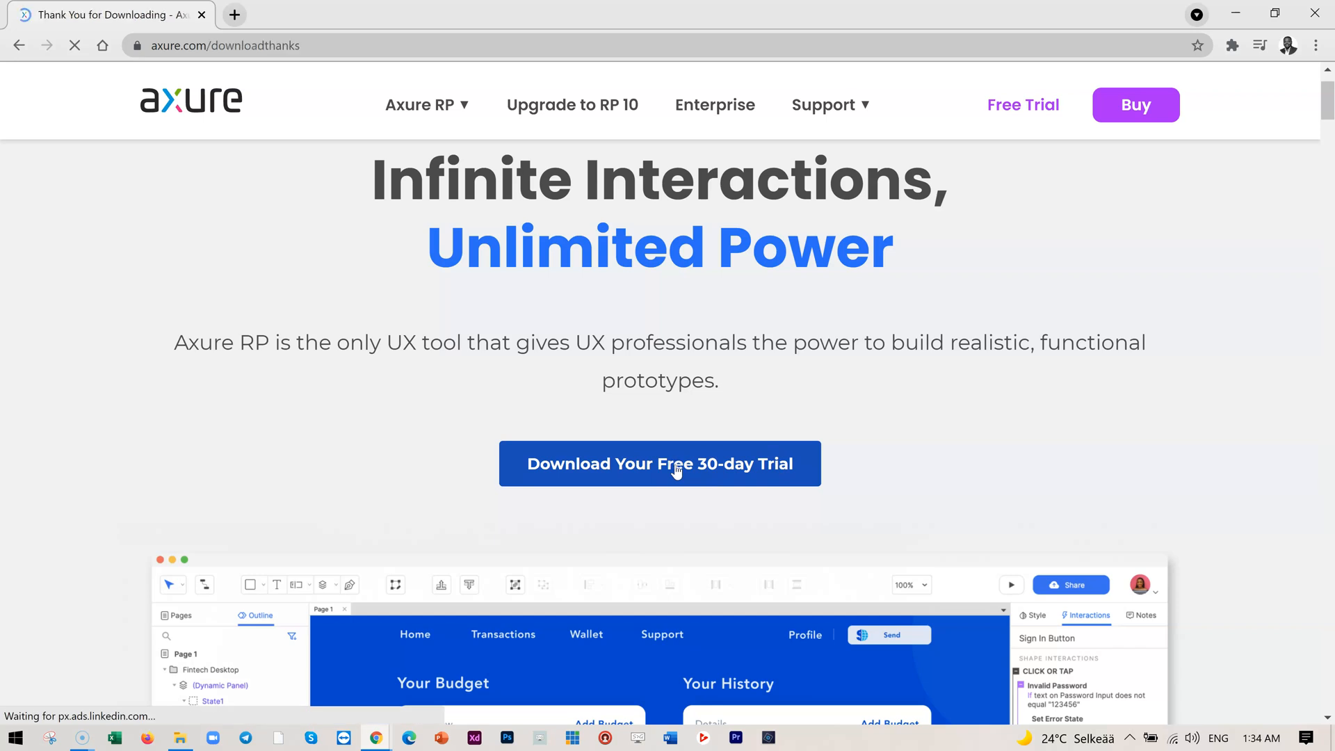
{"action": "left_click", "coordinate": [659, 463]}
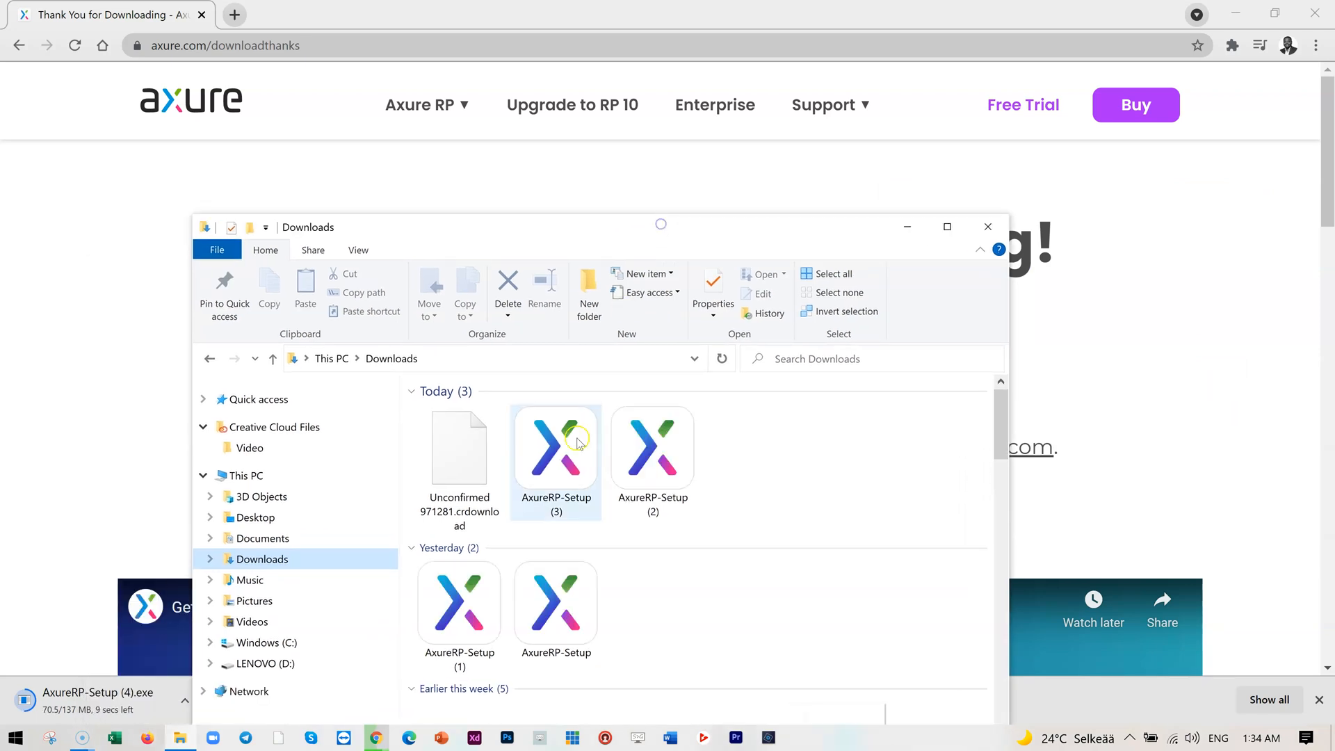
Run the latest AxureRP-Setup from Downloads, choosing Install anyway on the warning, and put File Explorer away.
{"action": "left_click", "coordinate": [555, 446]}
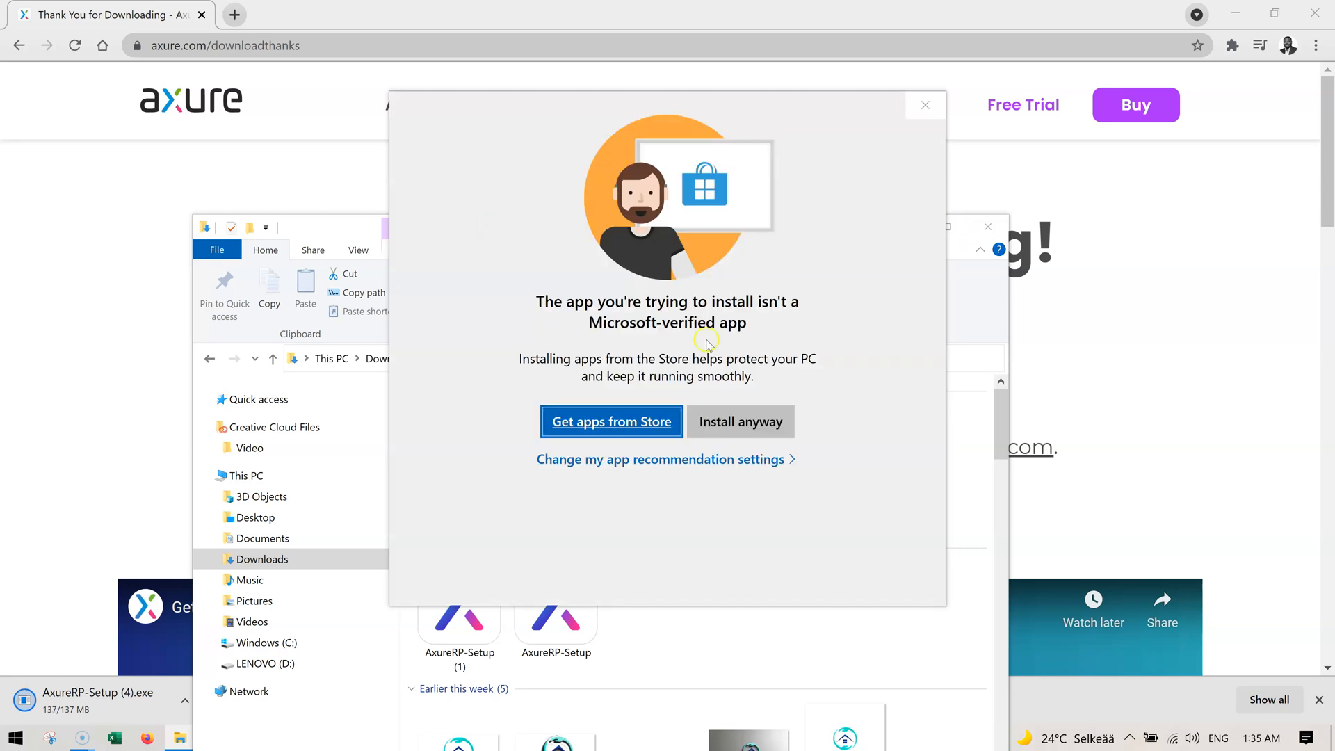
{"action": "left_click", "coordinate": [924, 105]}
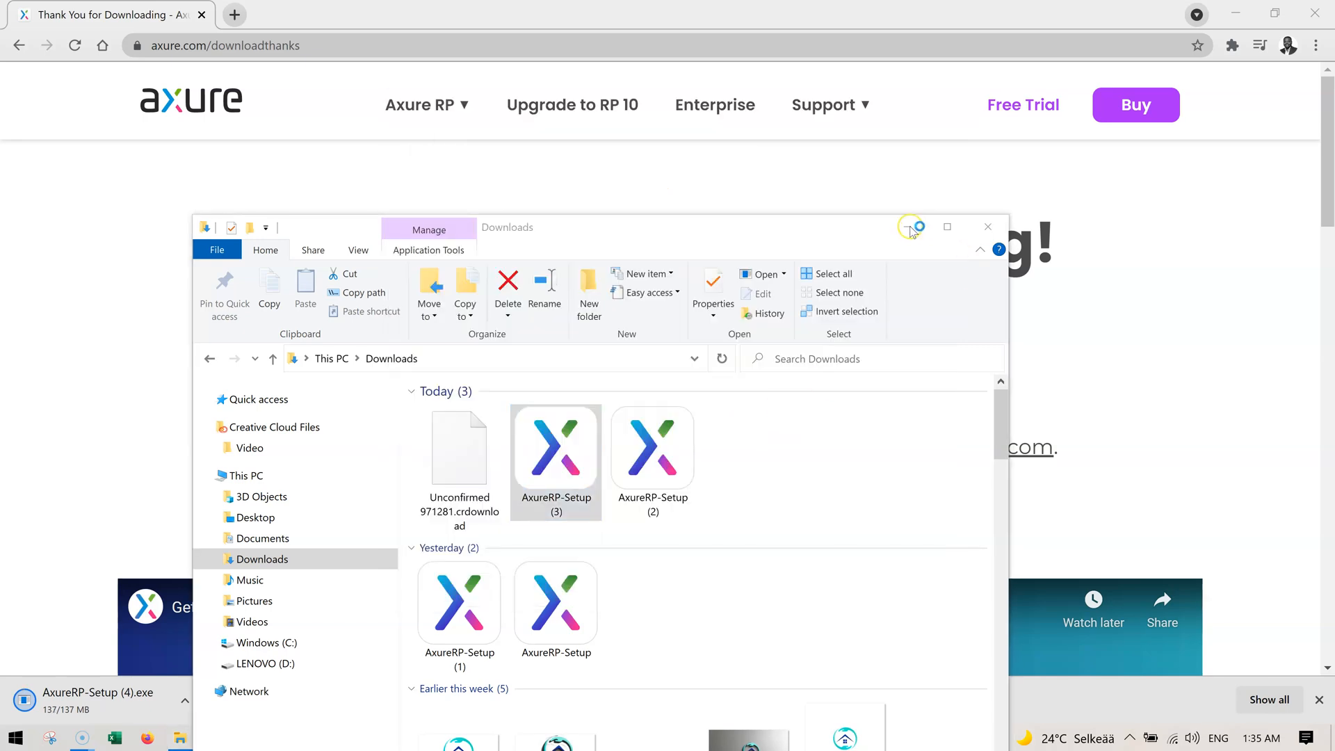
{"action": "left_click", "coordinate": [987, 227]}
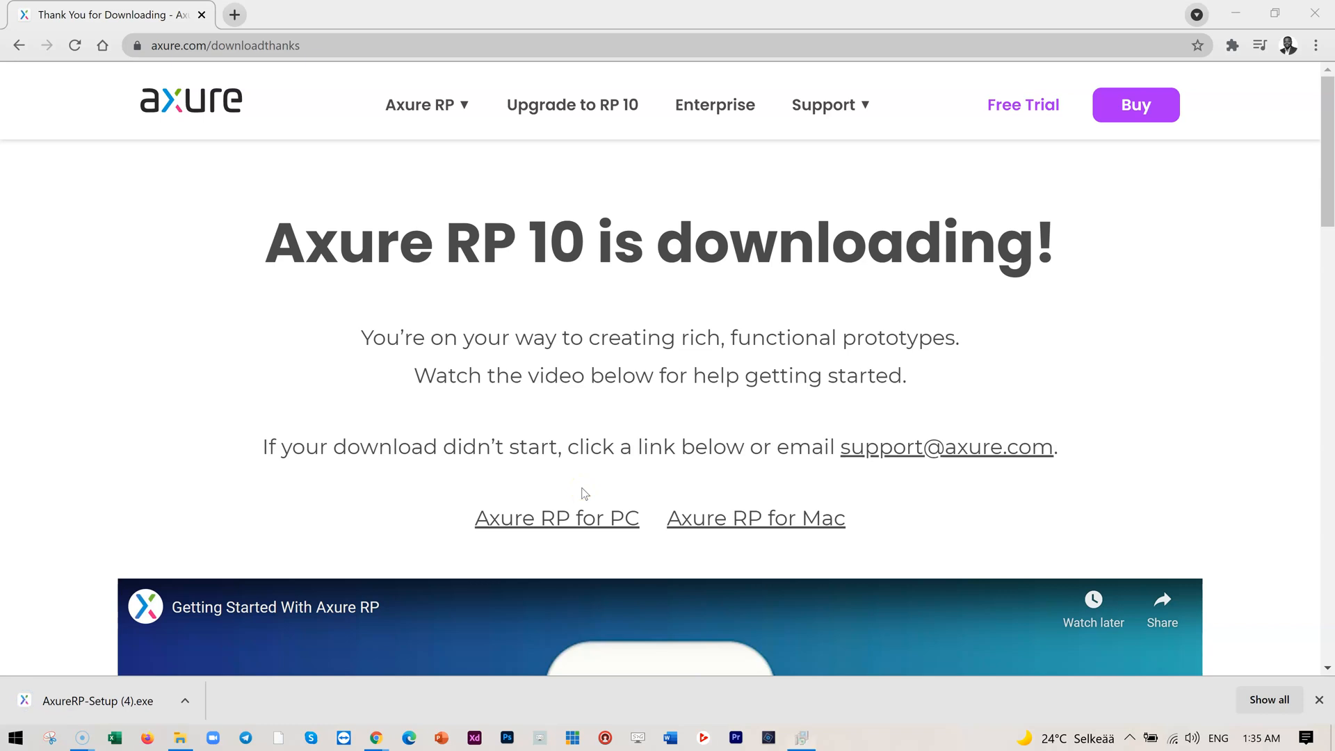
Accept the license terms and keep the default Program Files install location.
{"action": "left_click", "coordinate": [90, 701]}
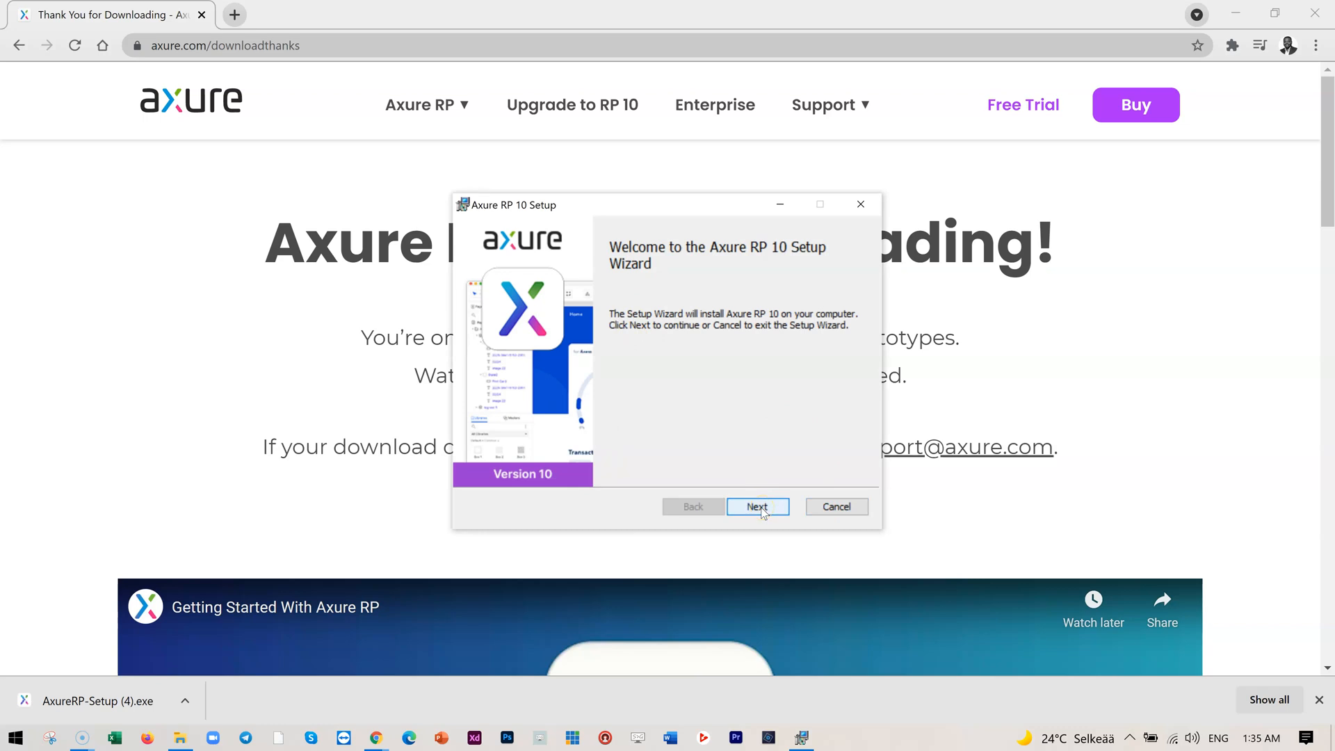
{"action": "left_click", "coordinate": [756, 506]}
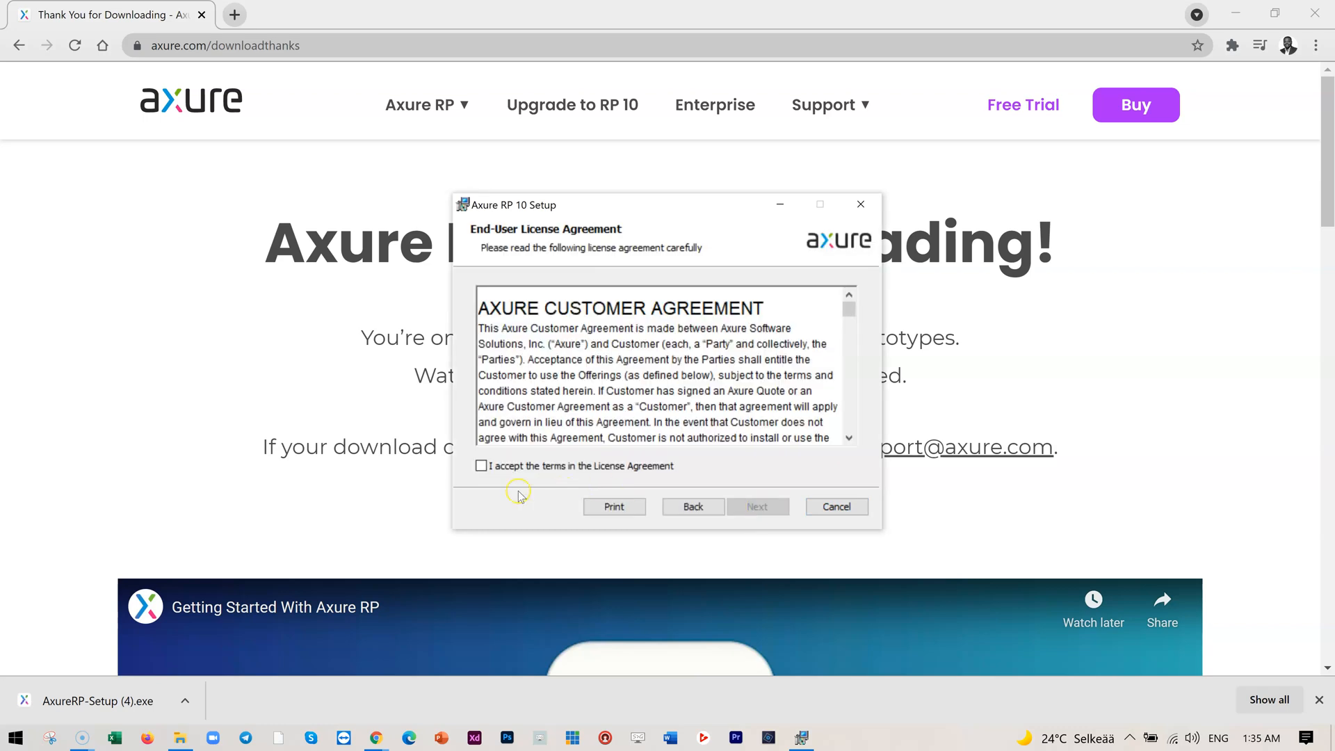
{"action": "left_click", "coordinate": [482, 465]}
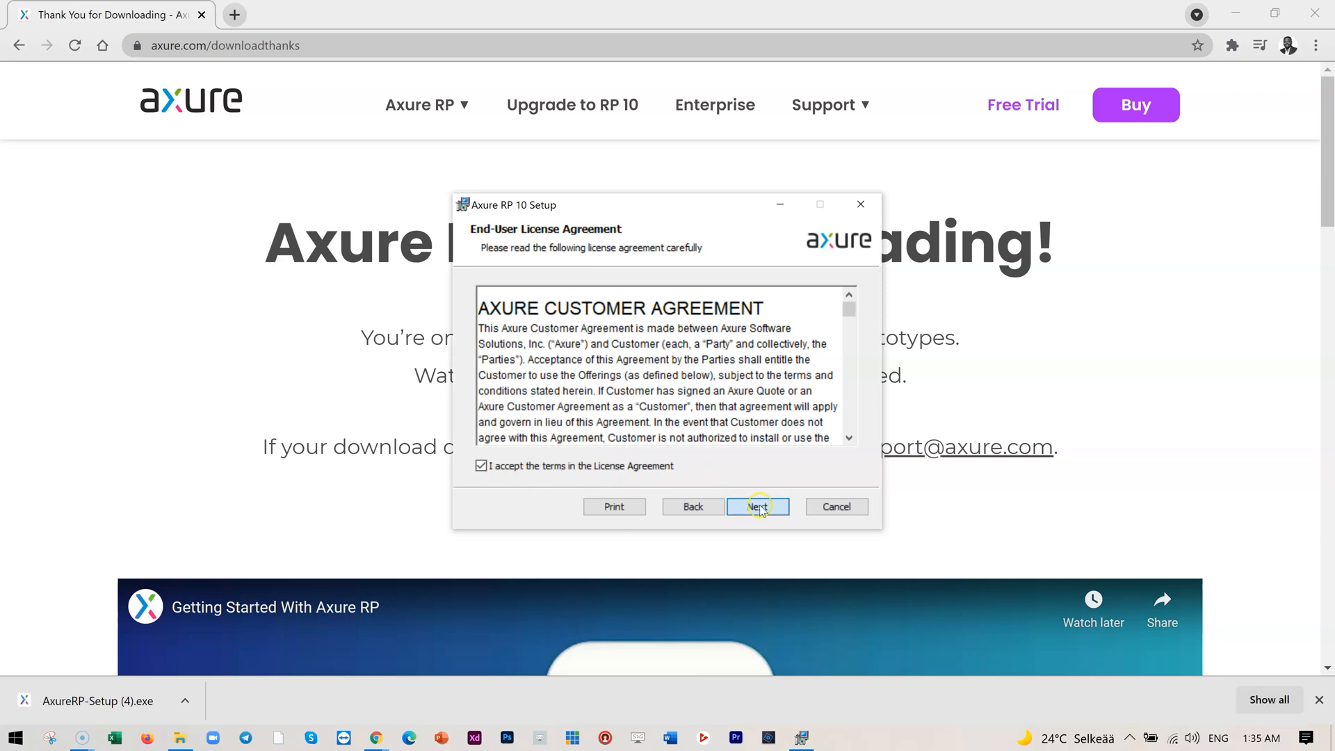
{"action": "left_click", "coordinate": [757, 506]}
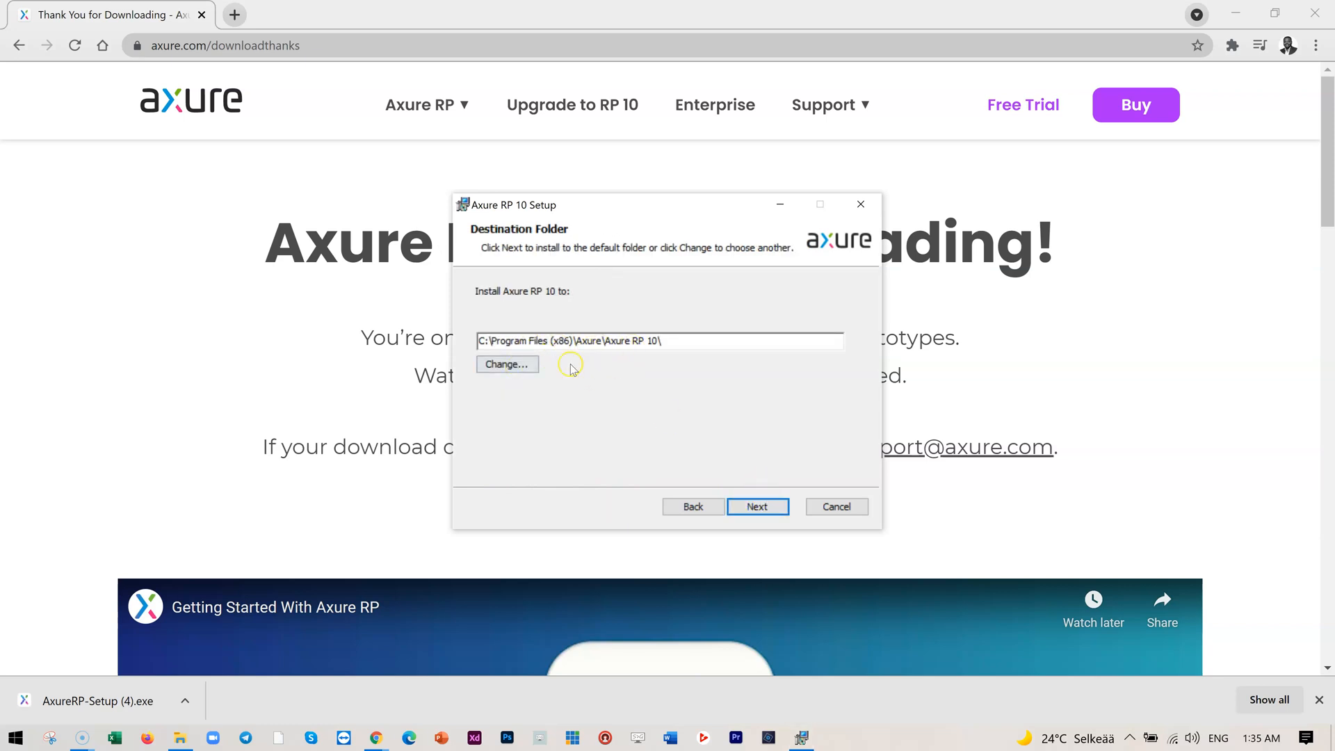
{"action": "left_click", "coordinate": [757, 507]}
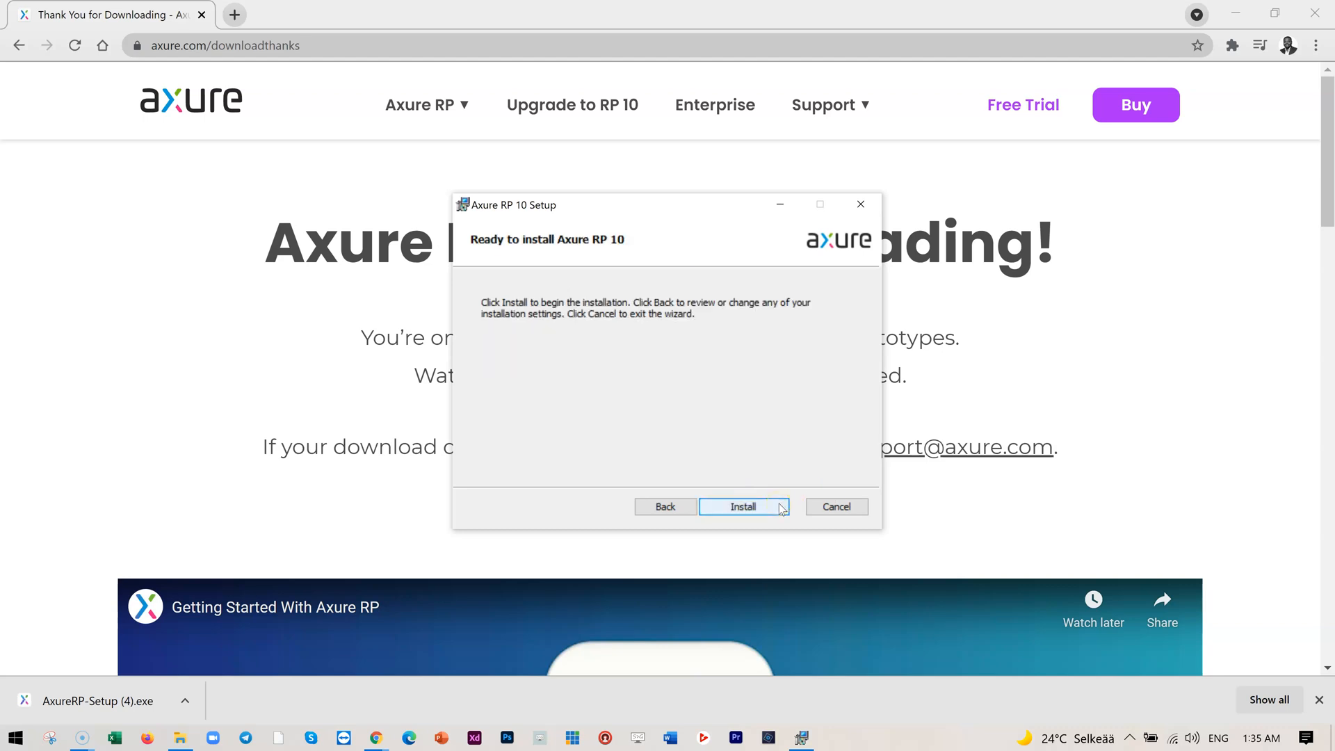
Install Axure RP 10 and finish setup with Launch Axure RP 10 checked.
{"action": "left_click", "coordinate": [742, 506]}
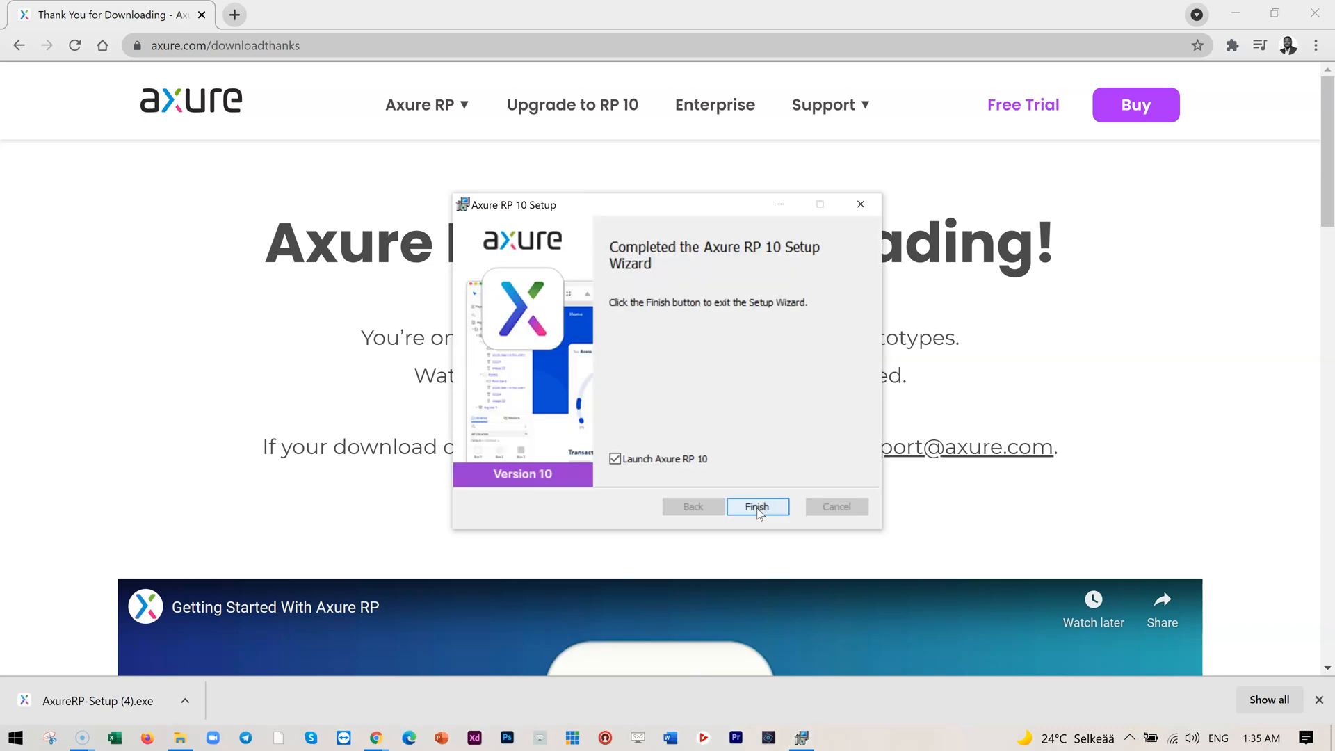
{"action": "left_click", "coordinate": [757, 506]}
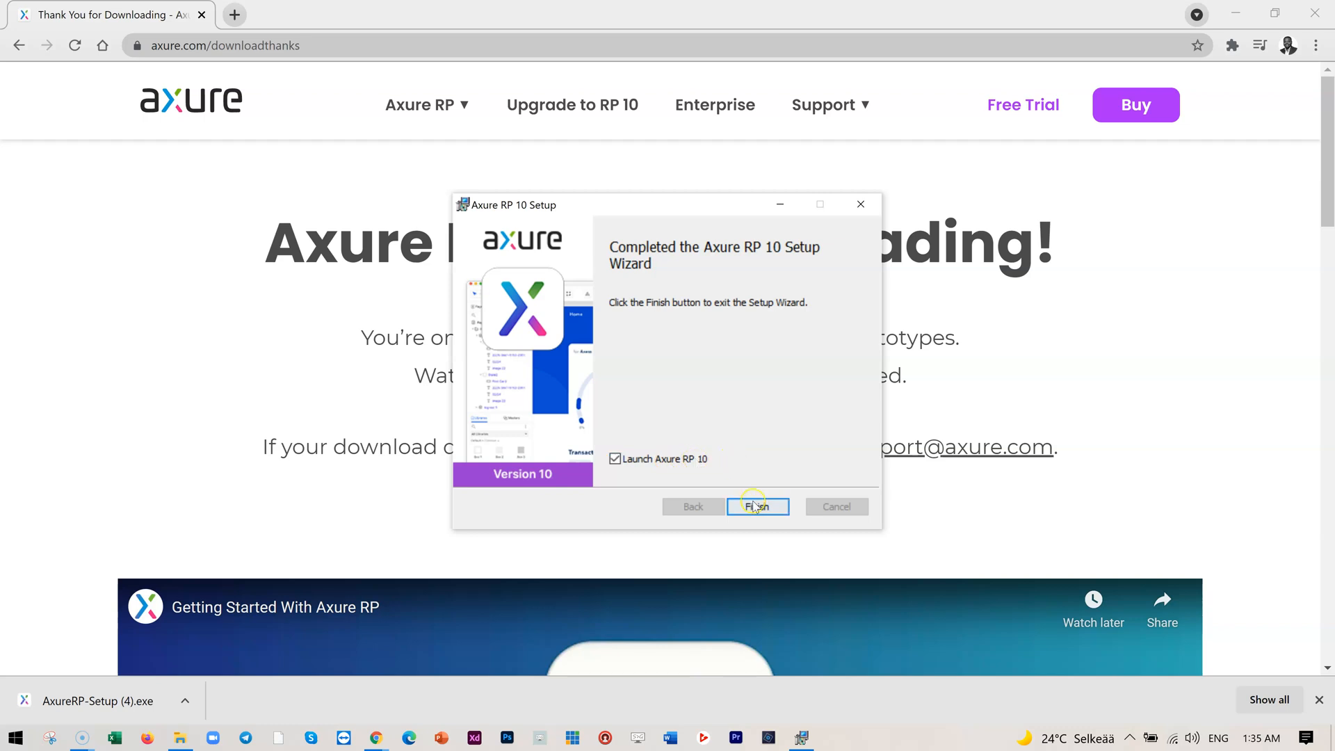
{"action": "left_click", "coordinate": [757, 506]}
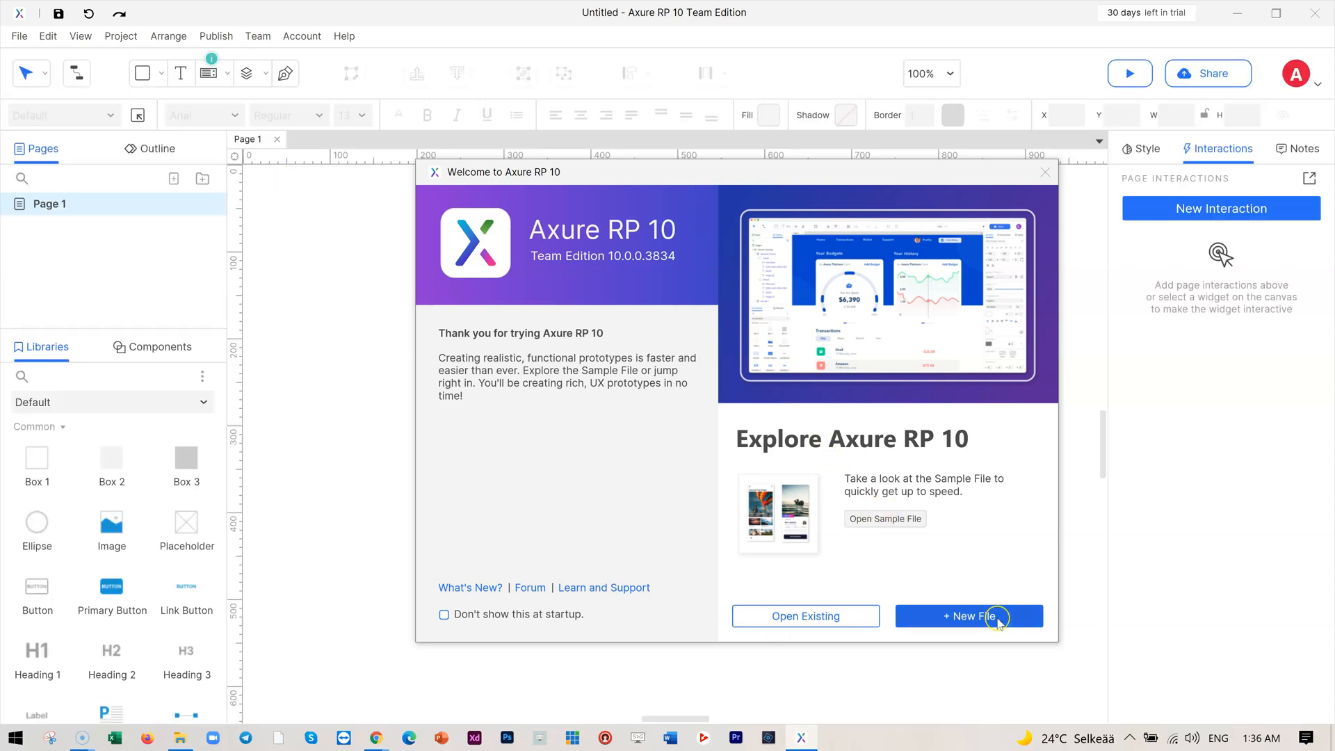
{"action": "mouse_move", "coordinate": [805, 616]}
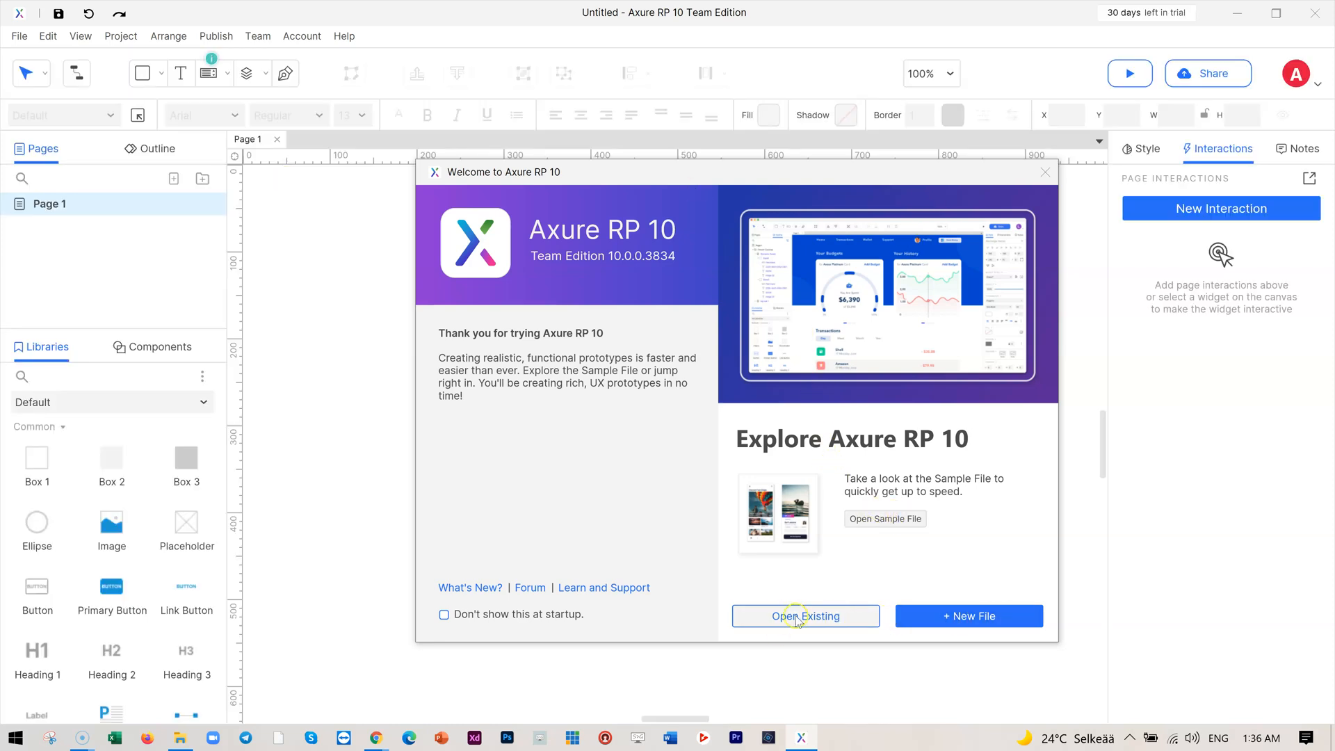
{"action": "mouse_move", "coordinate": [968, 616]}
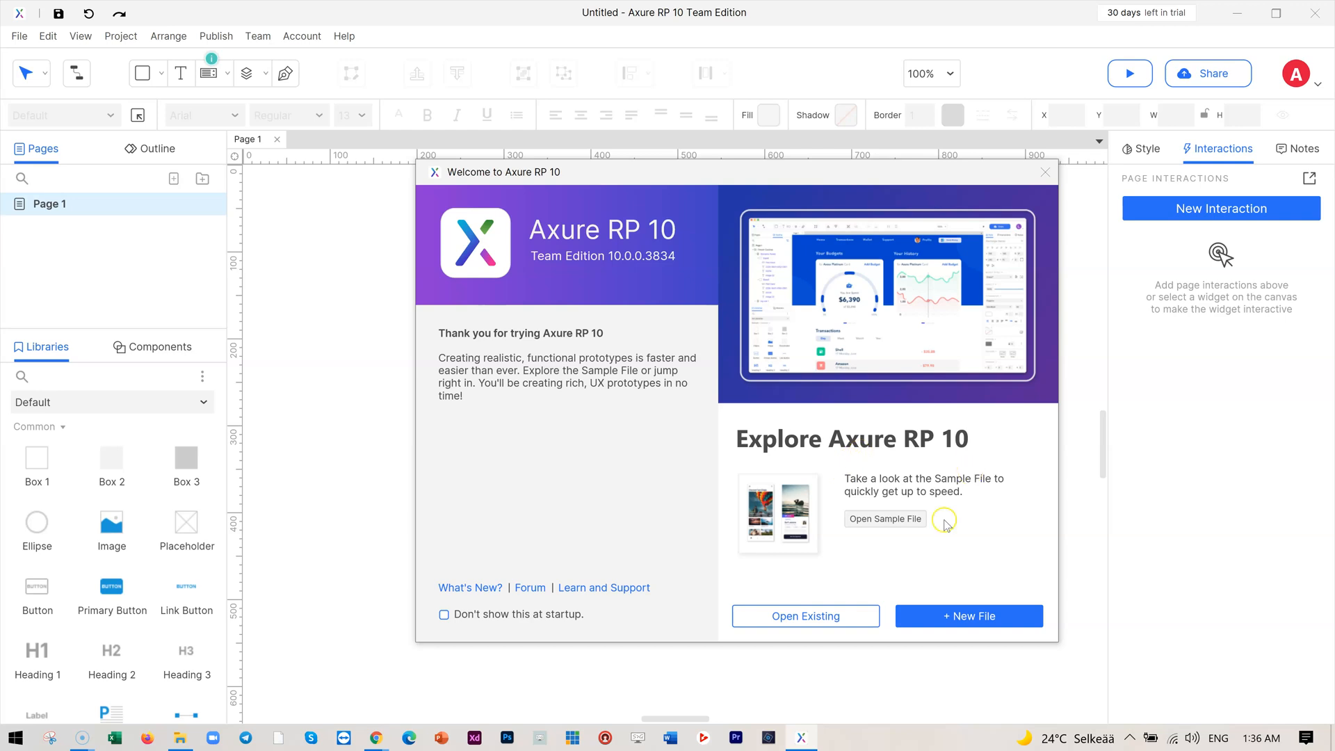
{"action": "mouse_move", "coordinate": [886, 519]}
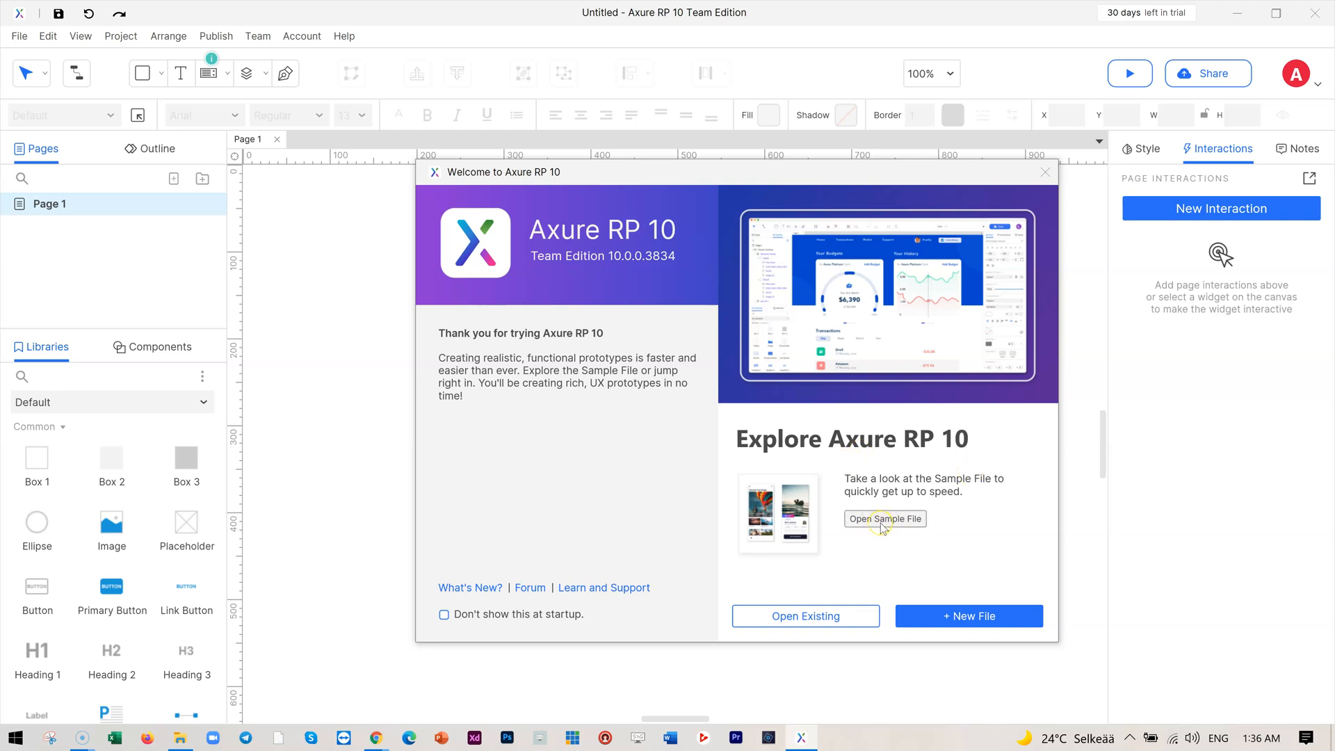
Open the RP 10 Sample File from the Welcome to Axure RP 10 dialog.
{"action": "left_click", "coordinate": [885, 519]}
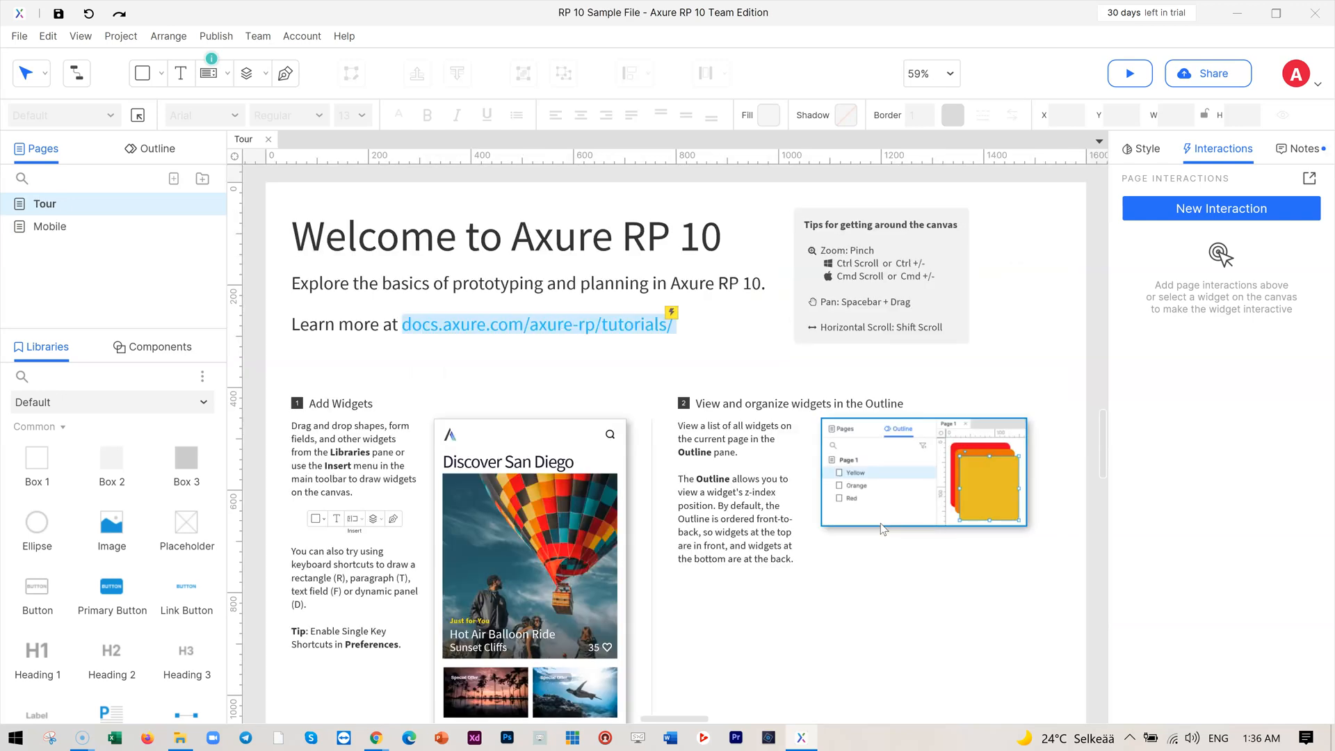